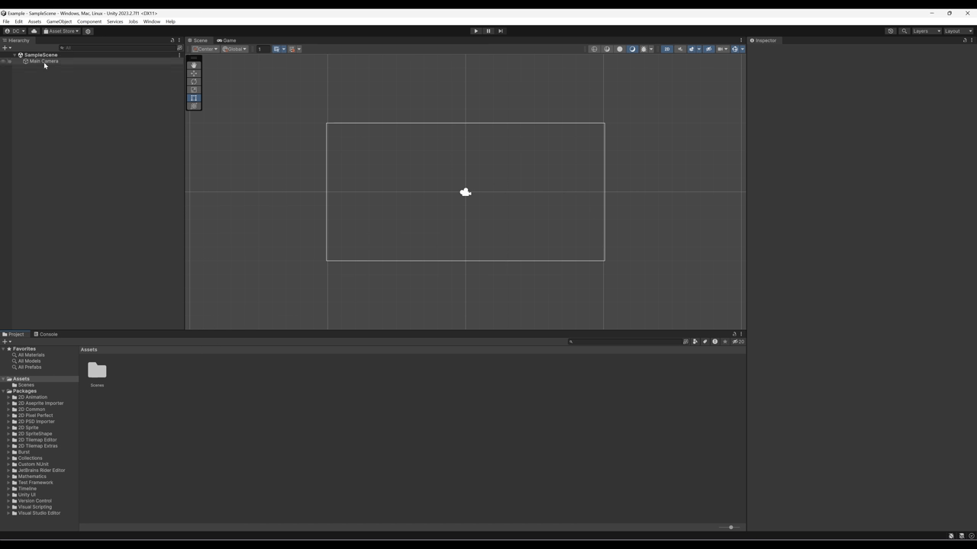
# Step: Inspect the Main Camera, then create a Square sprite from GameObject > 2D Object > Sprites
pyautogui.click(43, 61)
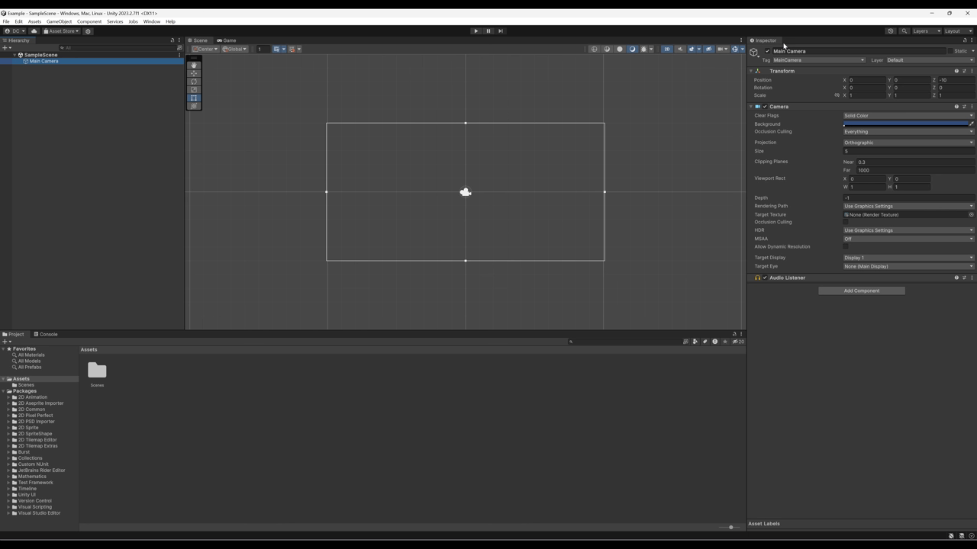
pyautogui.moveTo(796, 359)
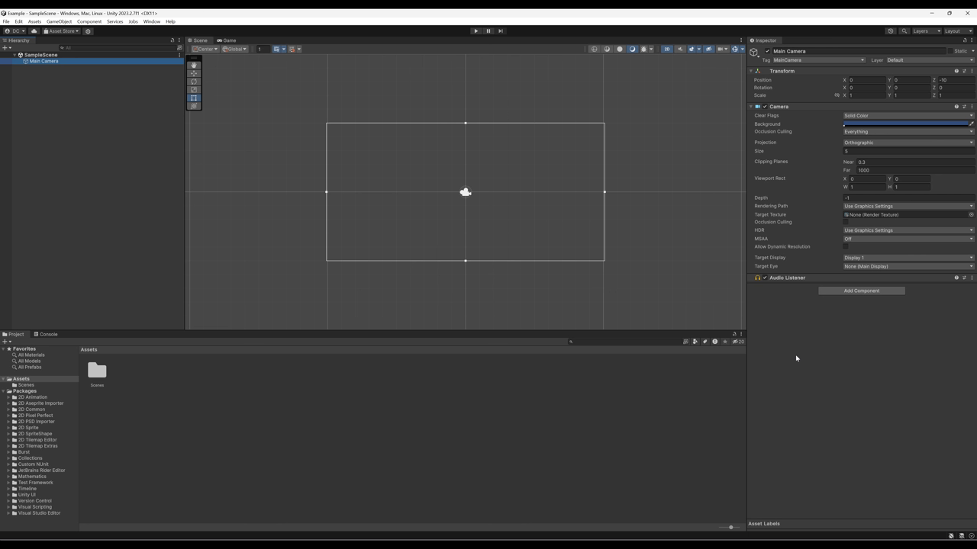
pyautogui.moveTo(793, 358)
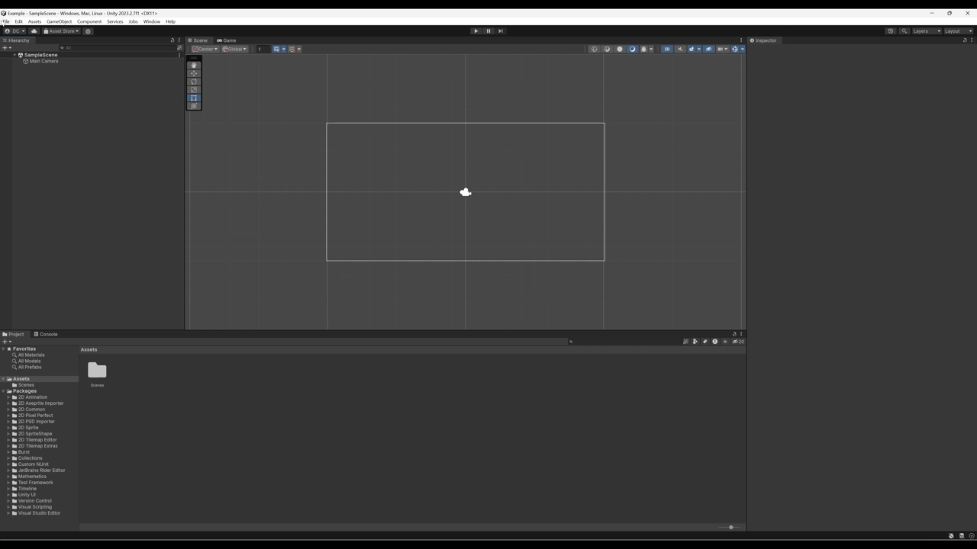
pyautogui.click(58, 21)
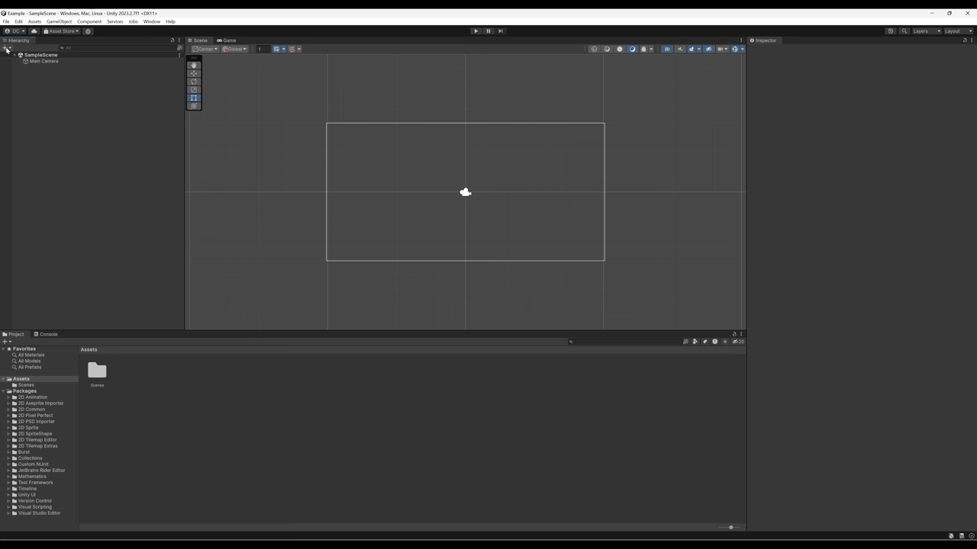
pyautogui.click(6, 48)
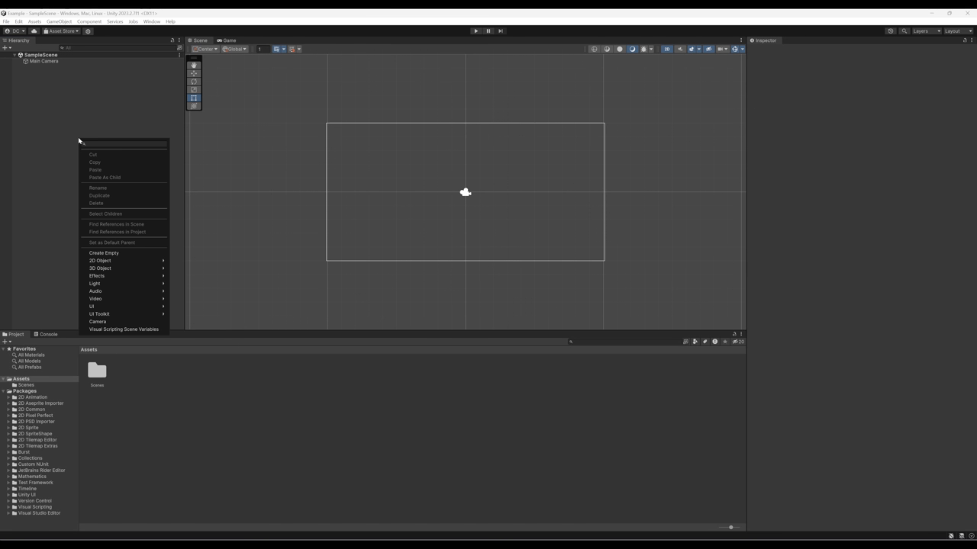
pyautogui.moveTo(118, 268)
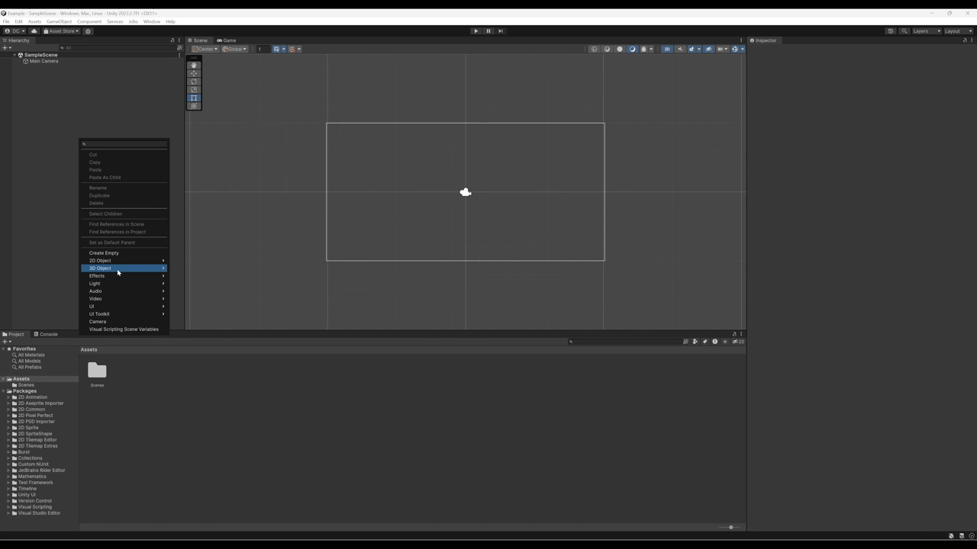
pyautogui.click(72, 121)
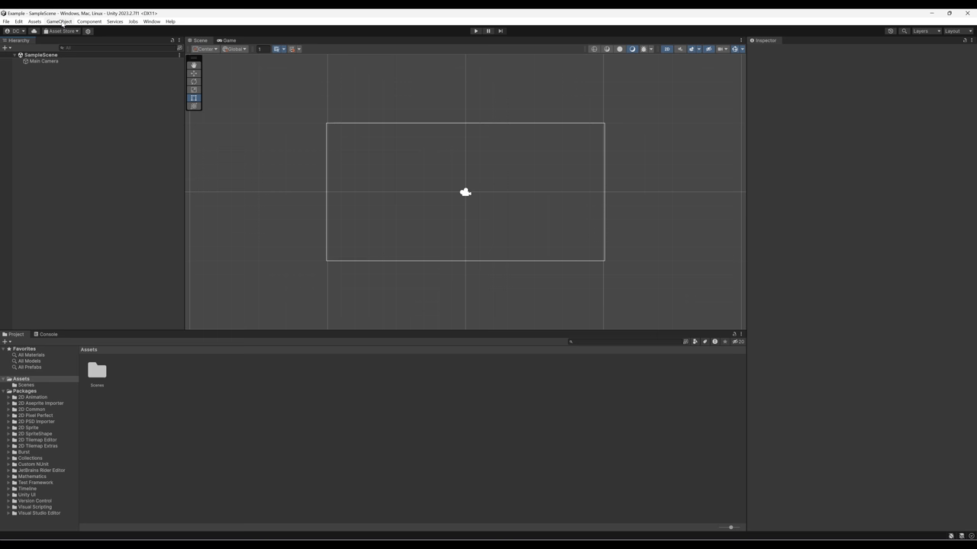
pyautogui.click(59, 21)
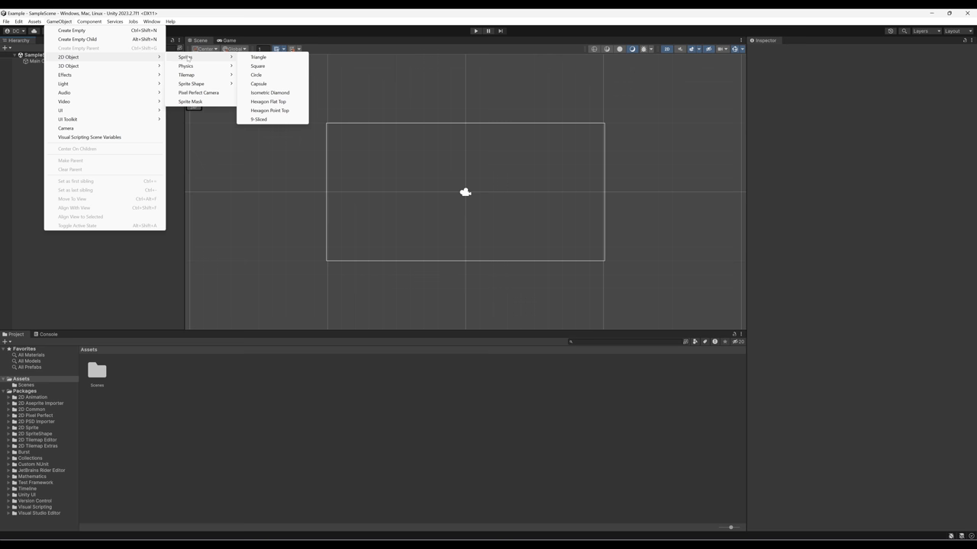
pyautogui.moveTo(265, 67)
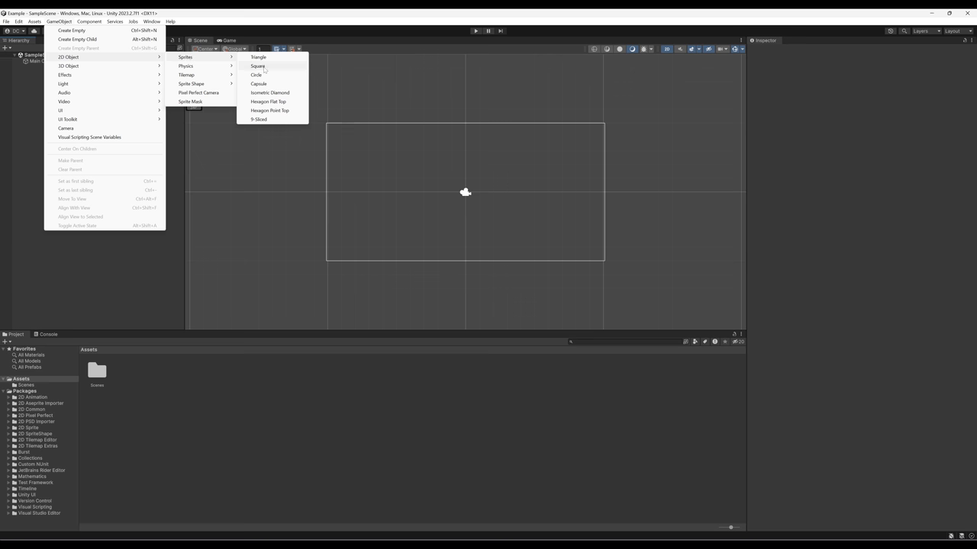
pyautogui.click(258, 66)
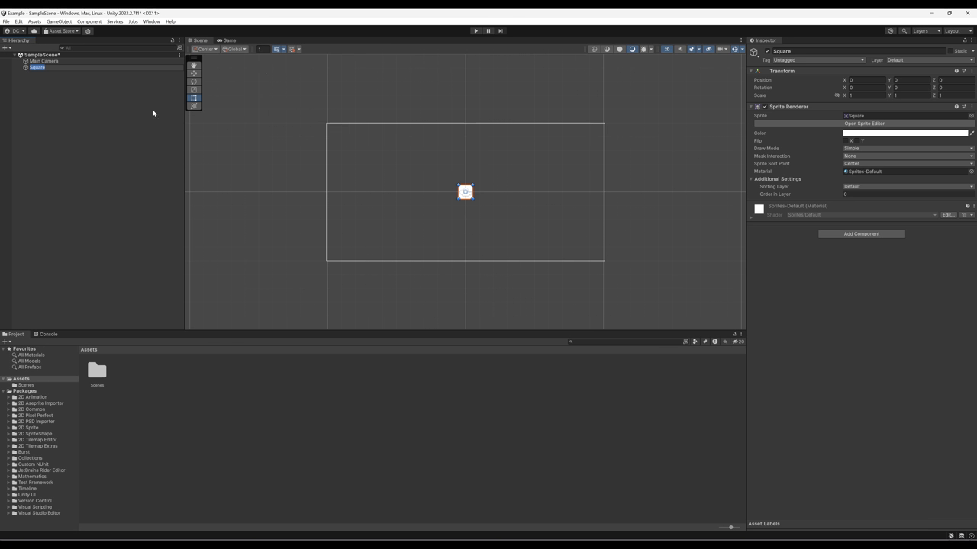
pyautogui.moveTo(117, 136)
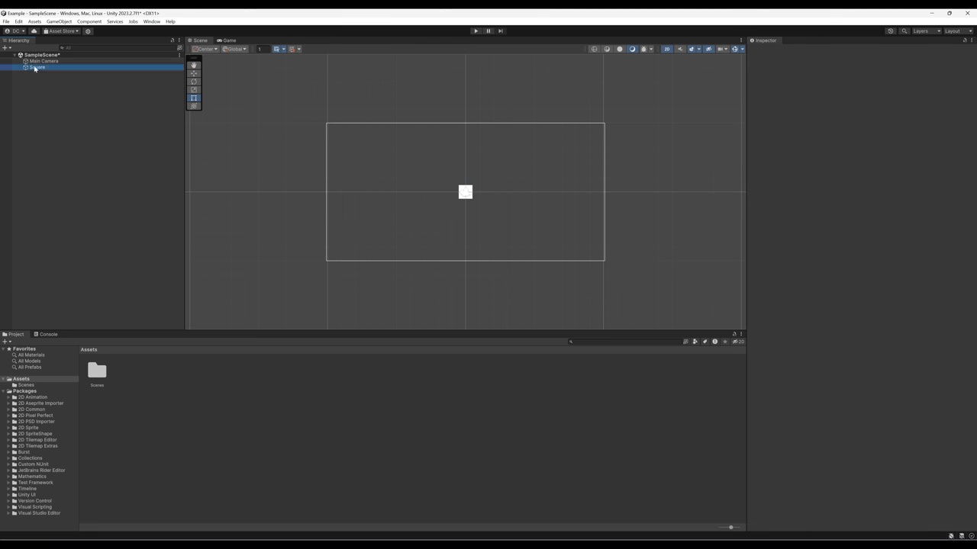
# Step: Alternate between Square and Main Camera in the Inspector, ending on Square
pyautogui.click(37, 67)
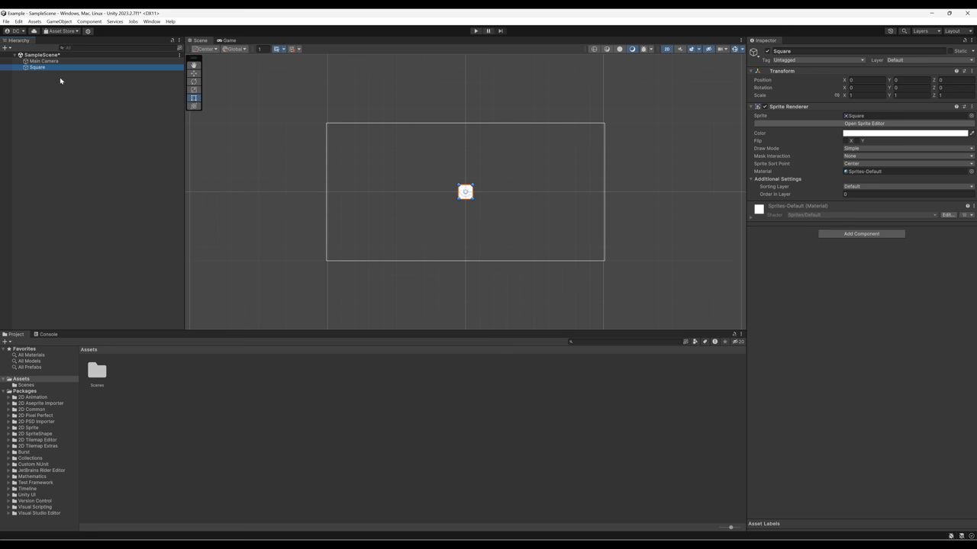
pyautogui.click(43, 61)
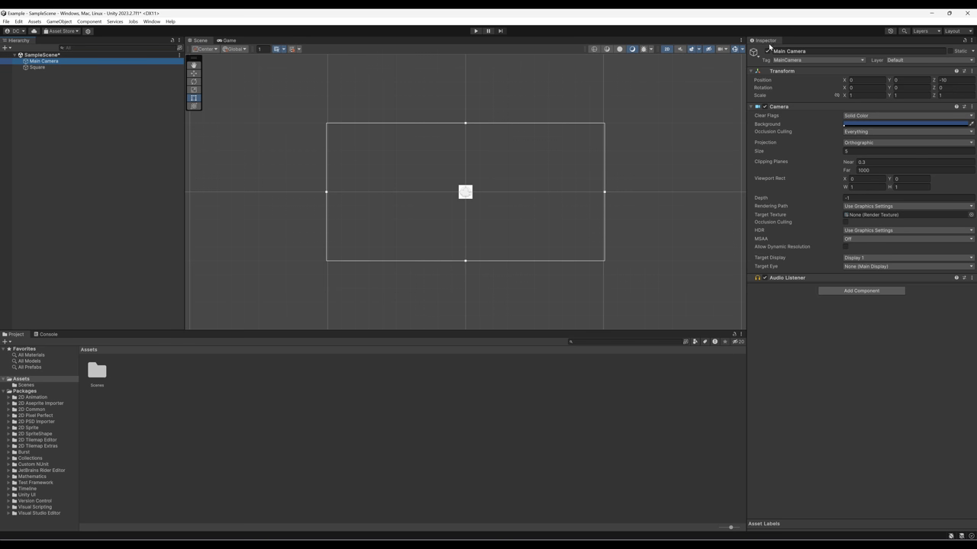
pyautogui.moveTo(797, 343)
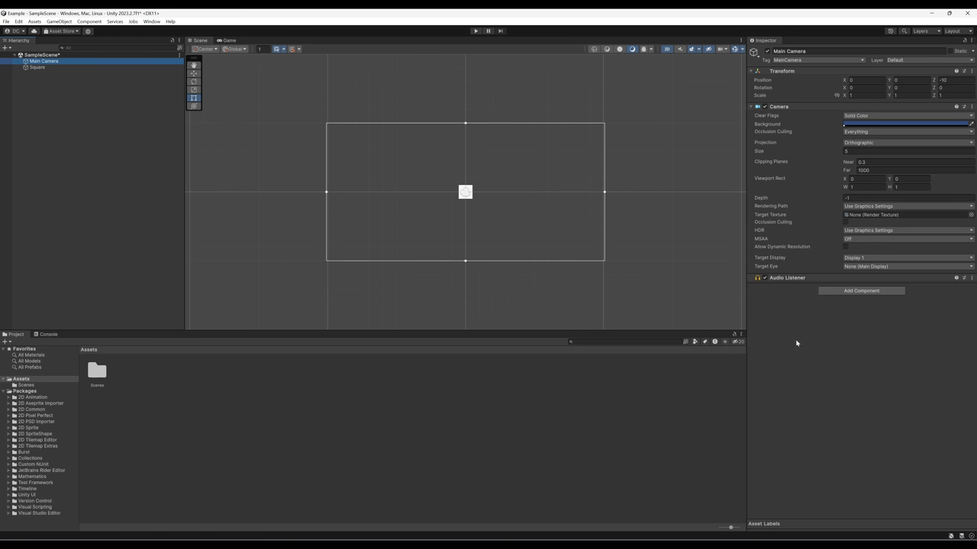
pyautogui.moveTo(17, 79)
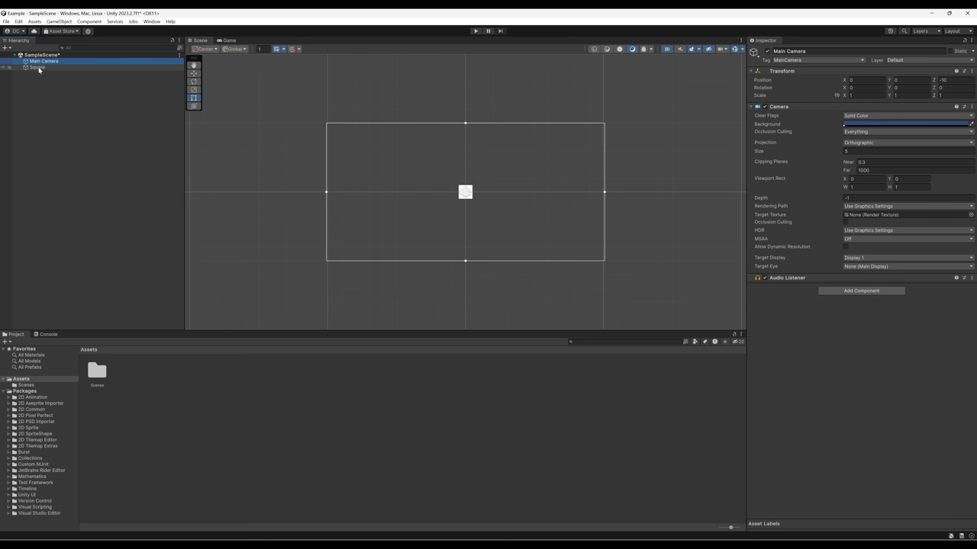
pyautogui.click(37, 67)
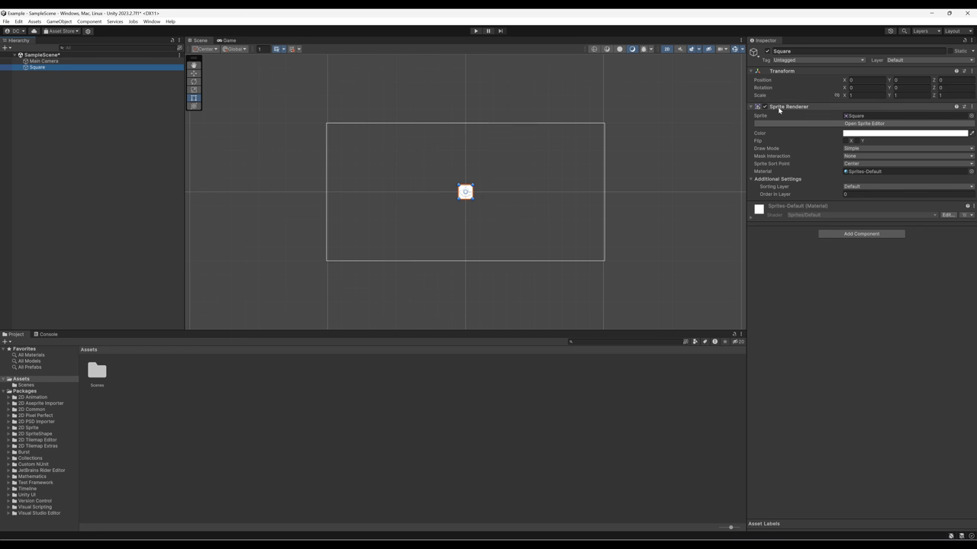
pyautogui.click(44, 61)
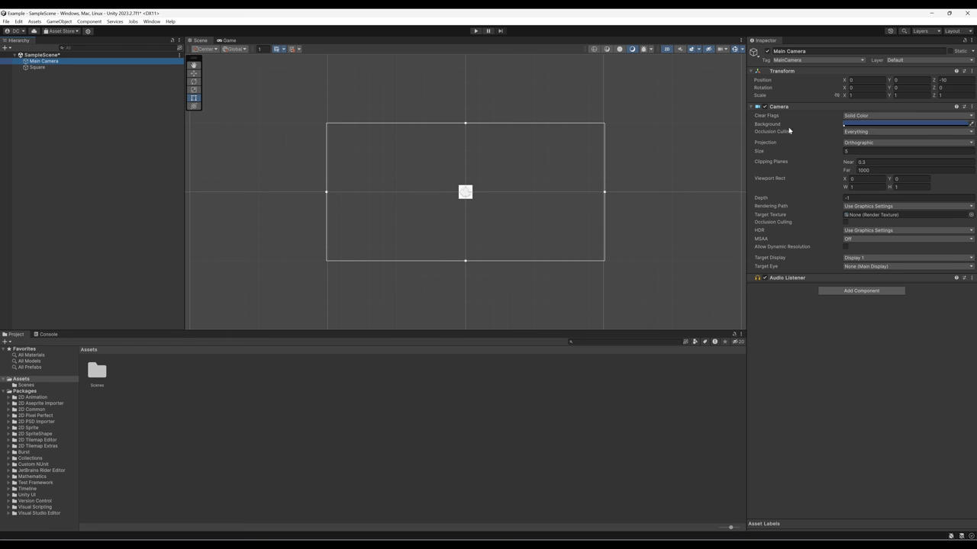
pyautogui.moveTo(799, 150)
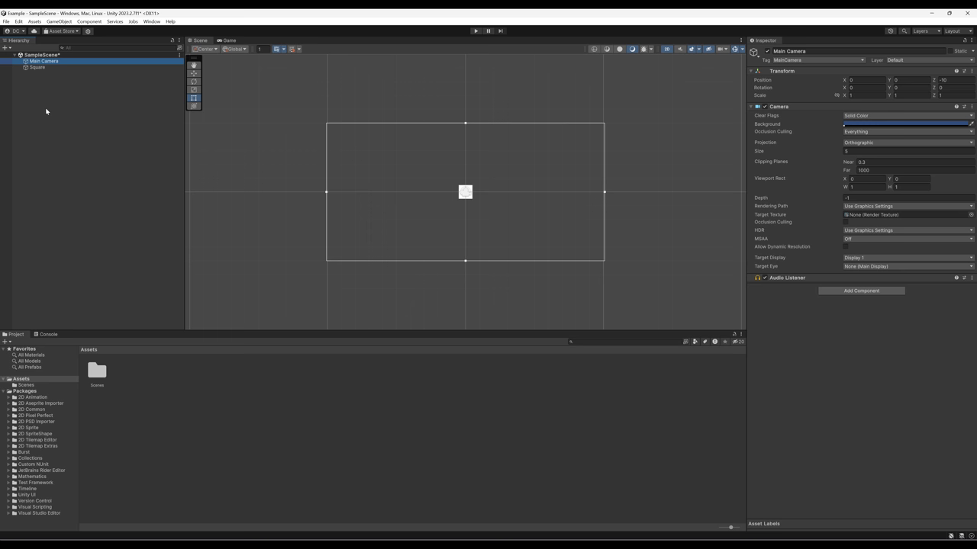
pyautogui.moveTo(759, 101)
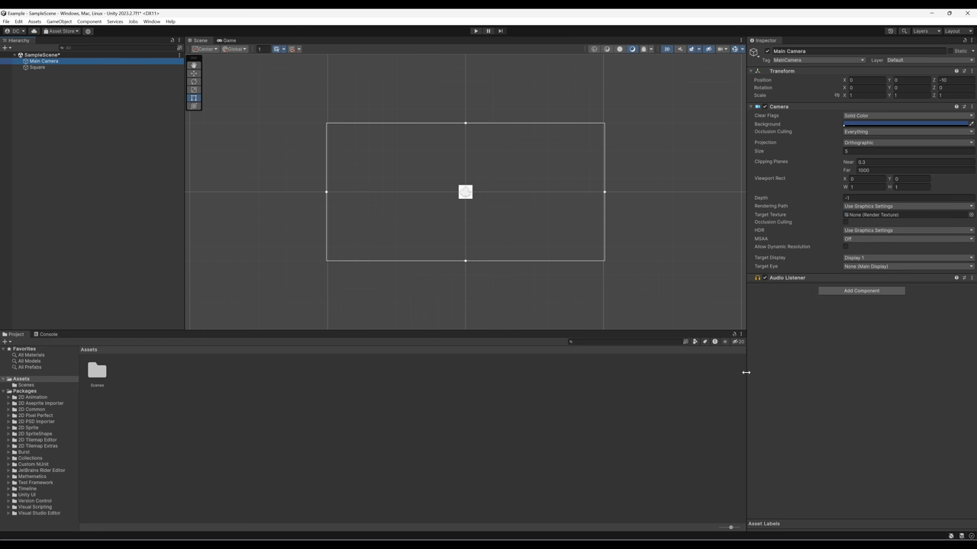
pyautogui.click(37, 68)
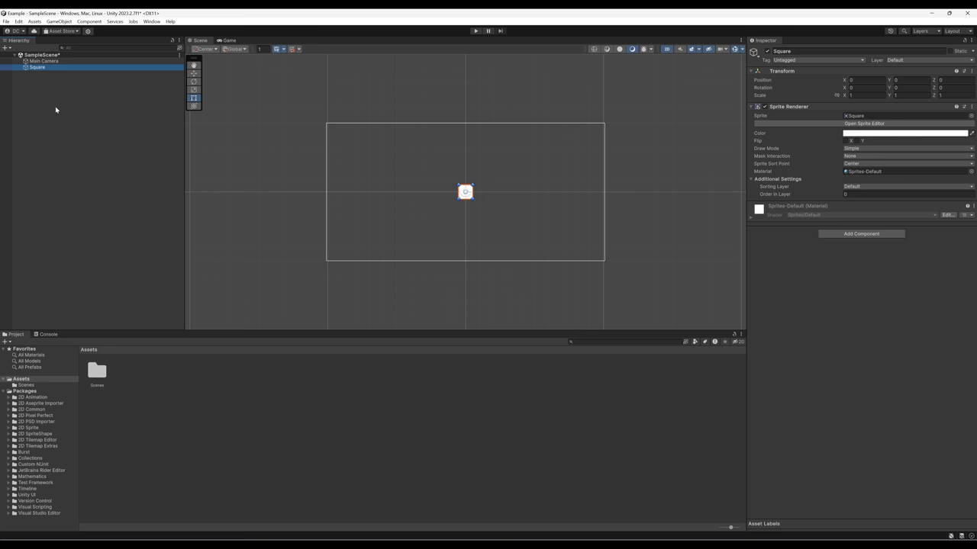
pyautogui.moveTo(56, 141)
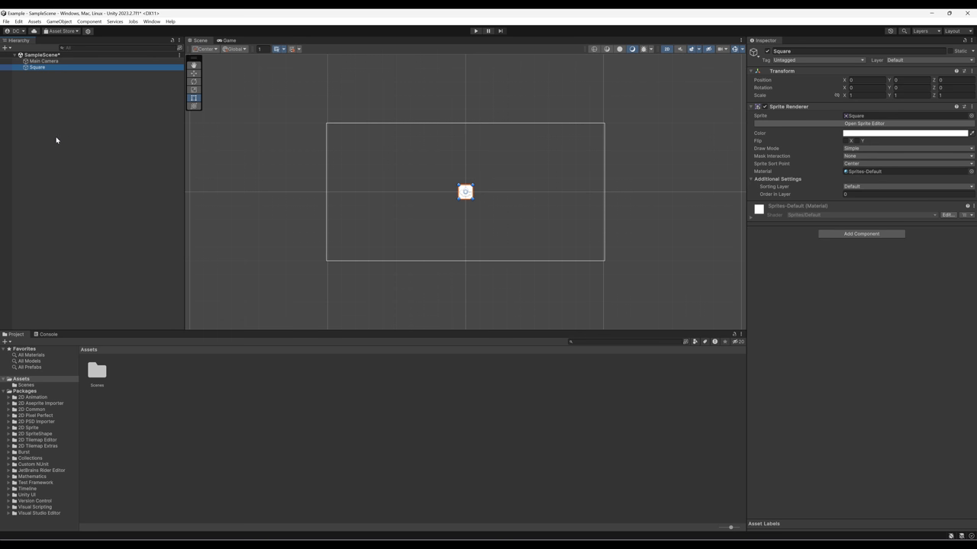
pyautogui.moveTo(860, 369)
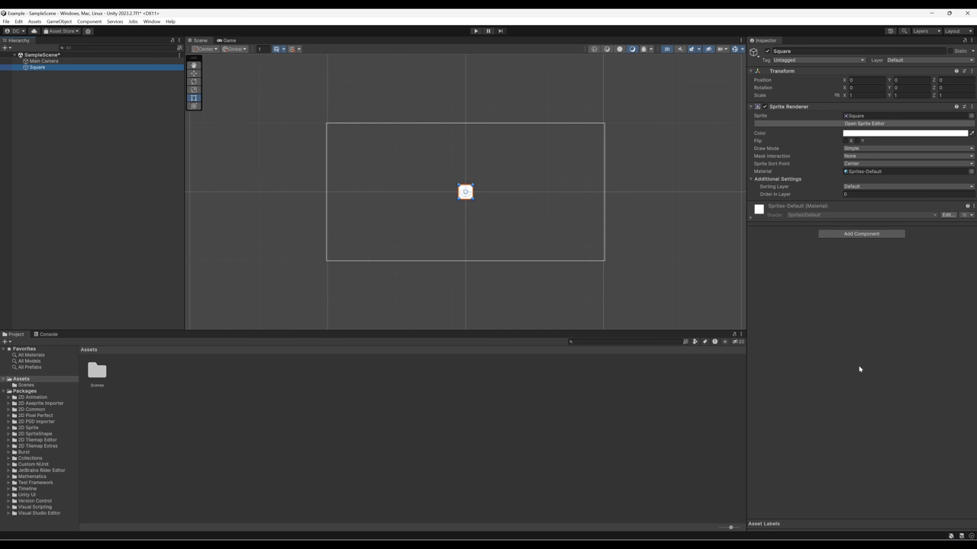
pyautogui.moveTo(824, 374)
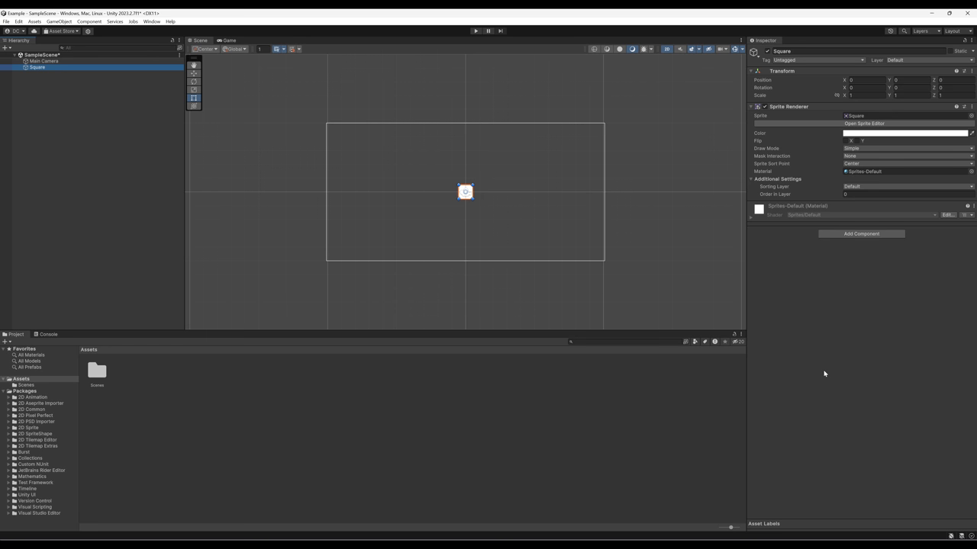
# Step: Check the Main Camera, then drag the Square to roughly position 0, 0
pyautogui.click(44, 61)
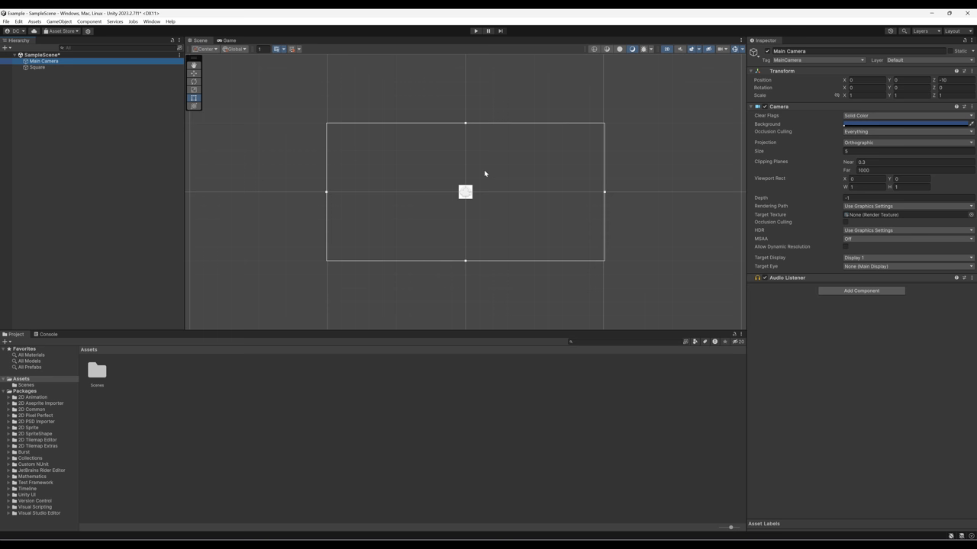
pyautogui.moveTo(465, 122)
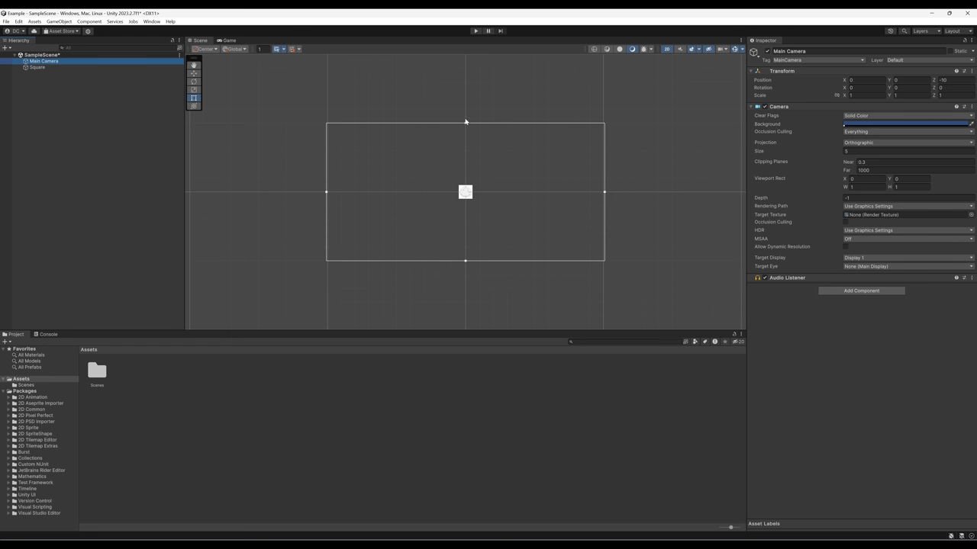
pyautogui.moveTo(593, 159)
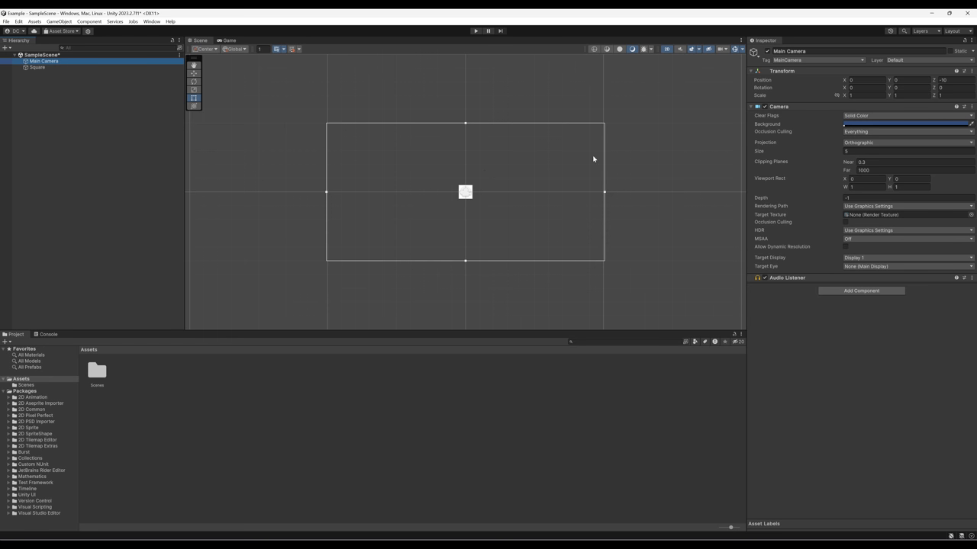
pyautogui.click(36, 67)
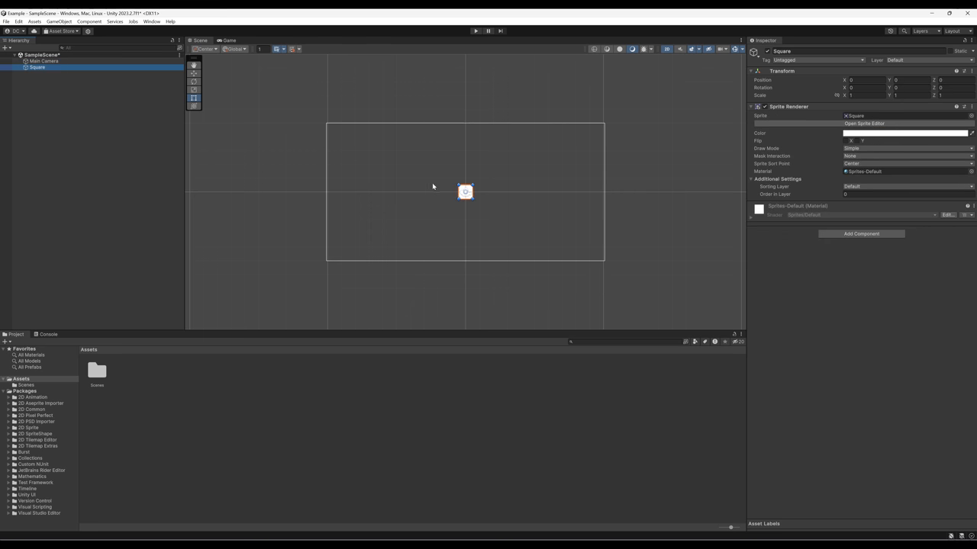
pyautogui.moveTo(218, 75)
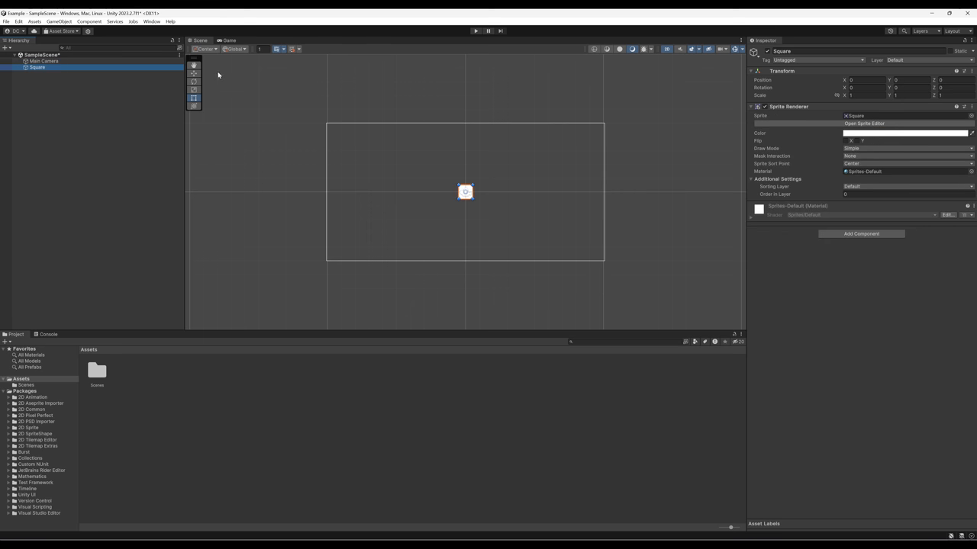
pyautogui.moveTo(466, 191); pyautogui.dragTo(454, 185)
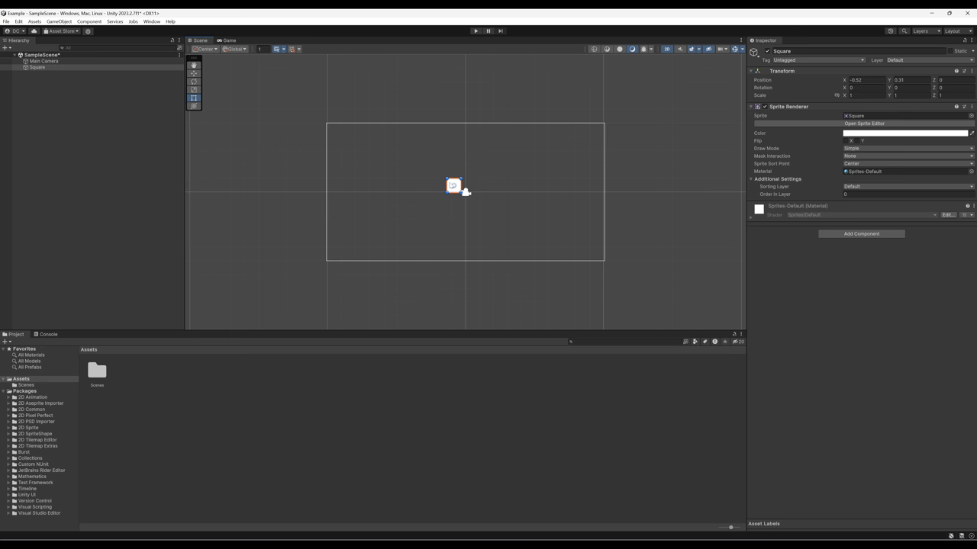
pyautogui.moveTo(453, 185); pyautogui.dragTo(467, 194)
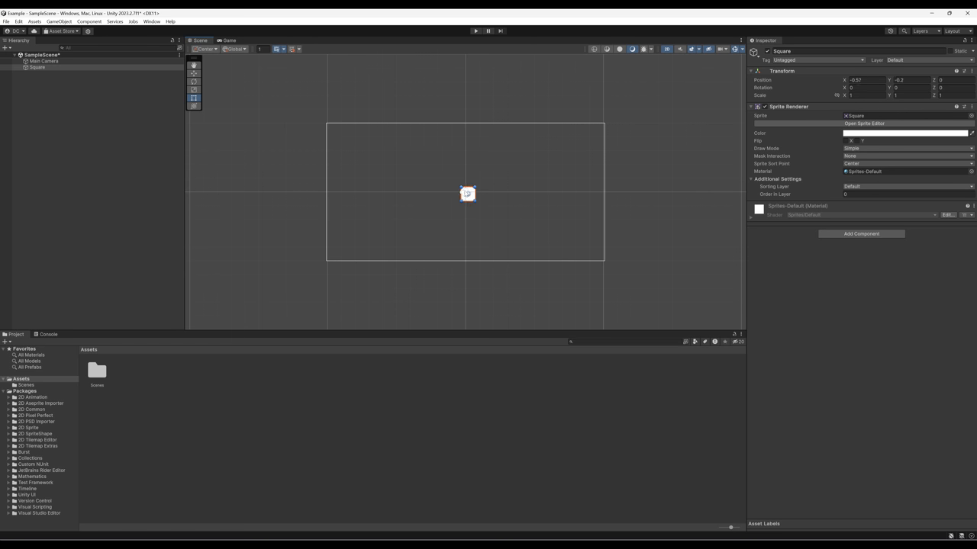
pyautogui.moveTo(467, 194); pyautogui.dragTo(464, 191)
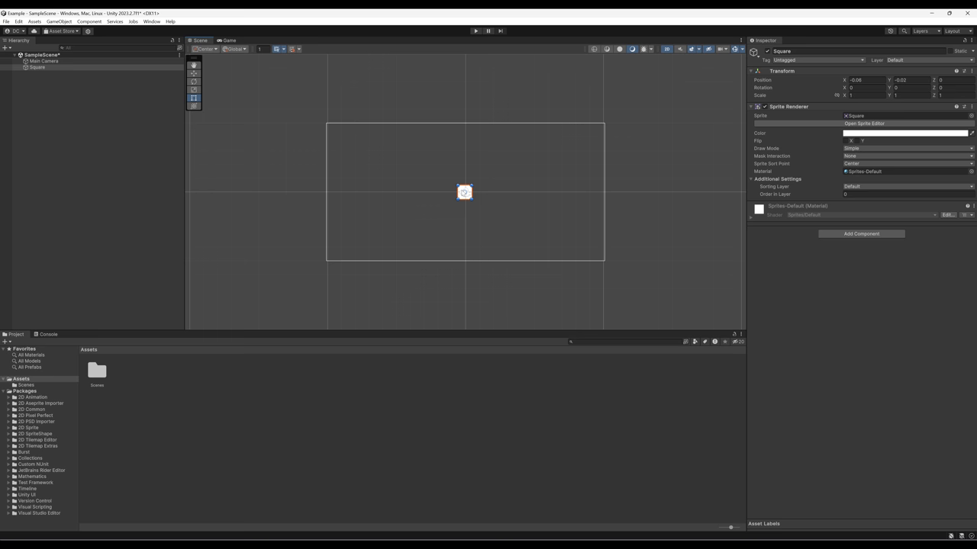
pyautogui.moveTo(483, 311)
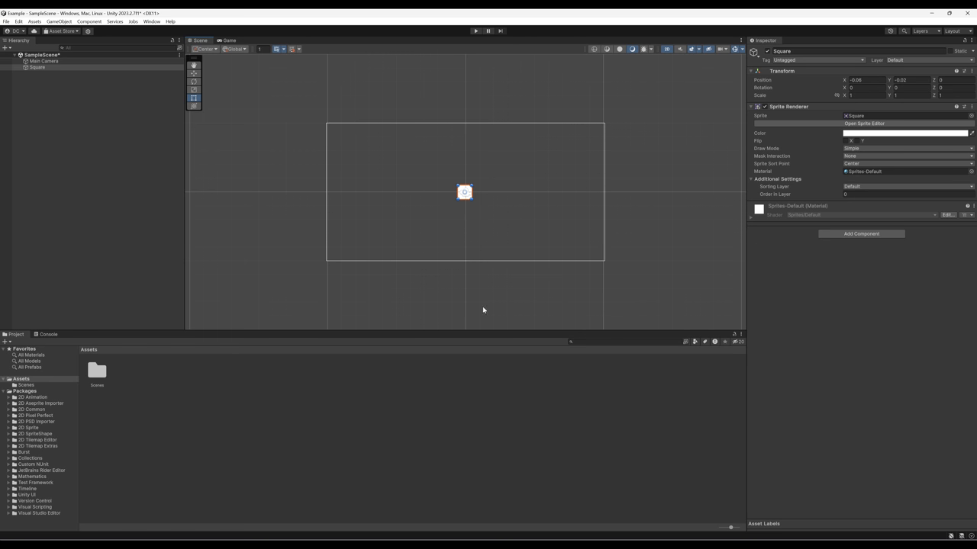
pyautogui.moveTo(100, 256)
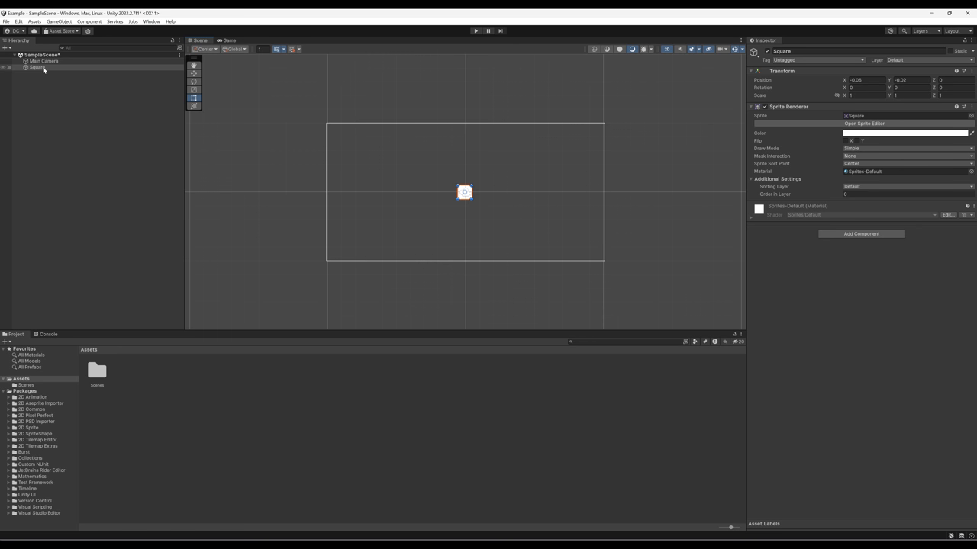
pyautogui.moveTo(847, 313)
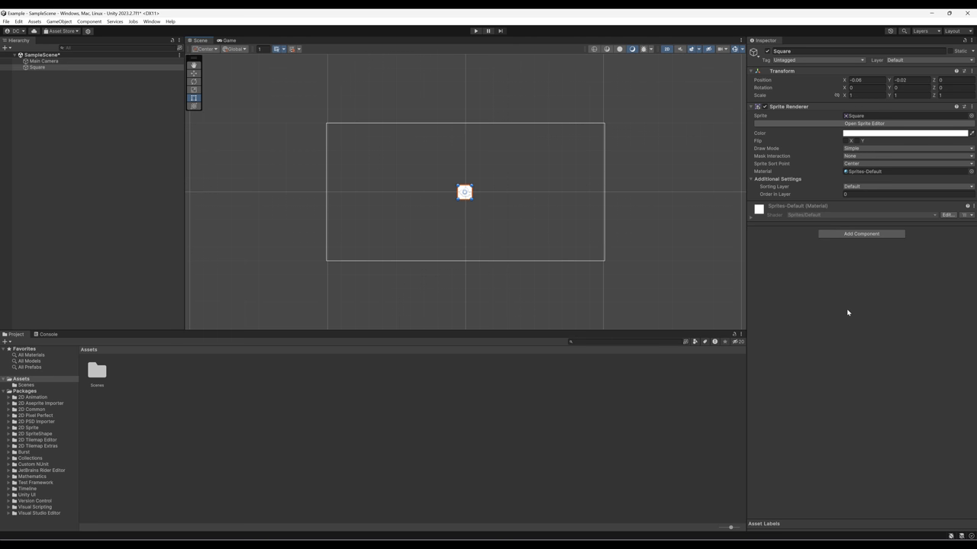
pyautogui.moveTo(698, 289)
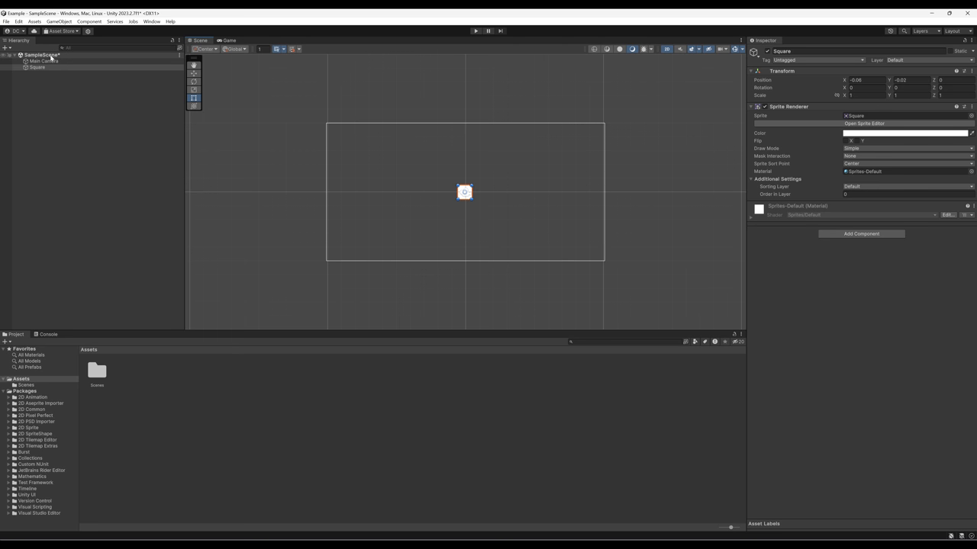
pyautogui.moveTo(38, 61)
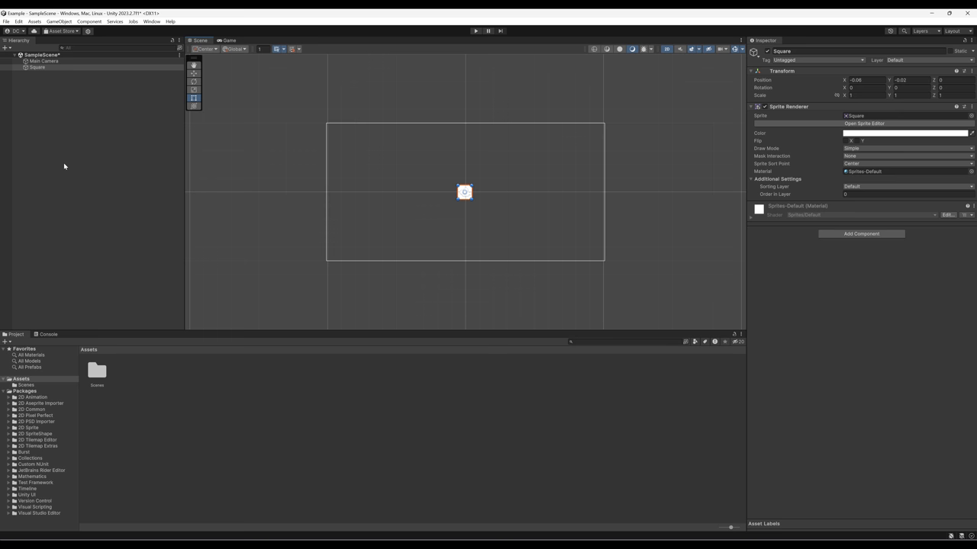
pyautogui.moveTo(60, 150)
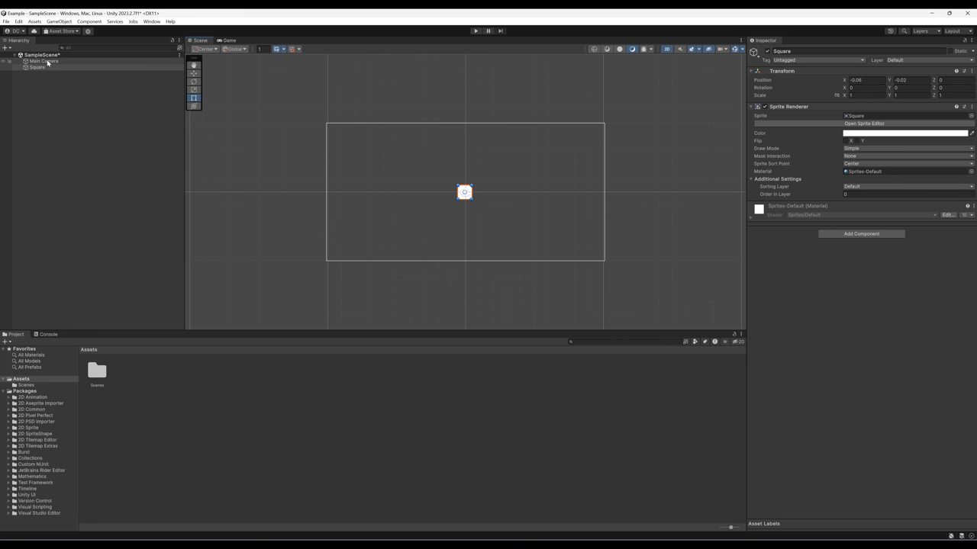
pyautogui.click(44, 61)
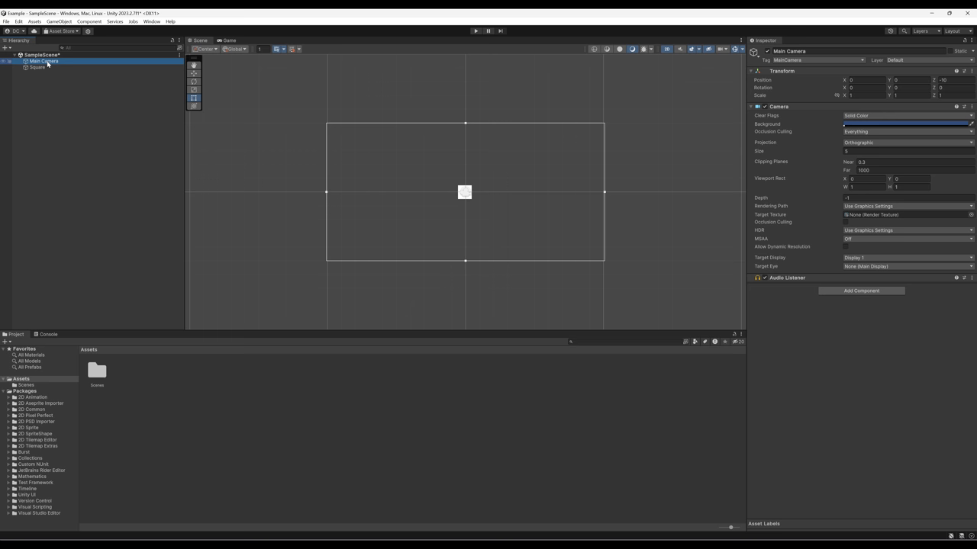
pyautogui.click(37, 67)
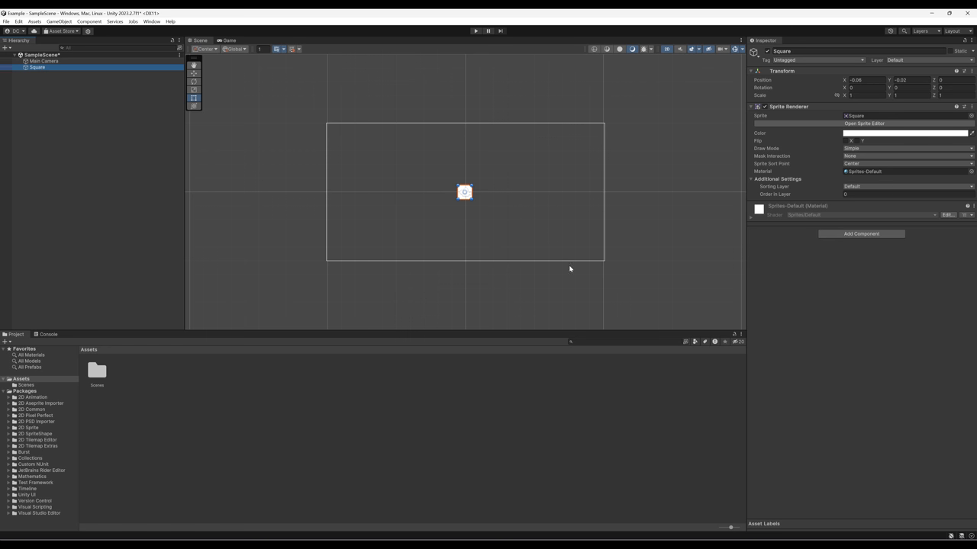
pyautogui.moveTo(431, 239)
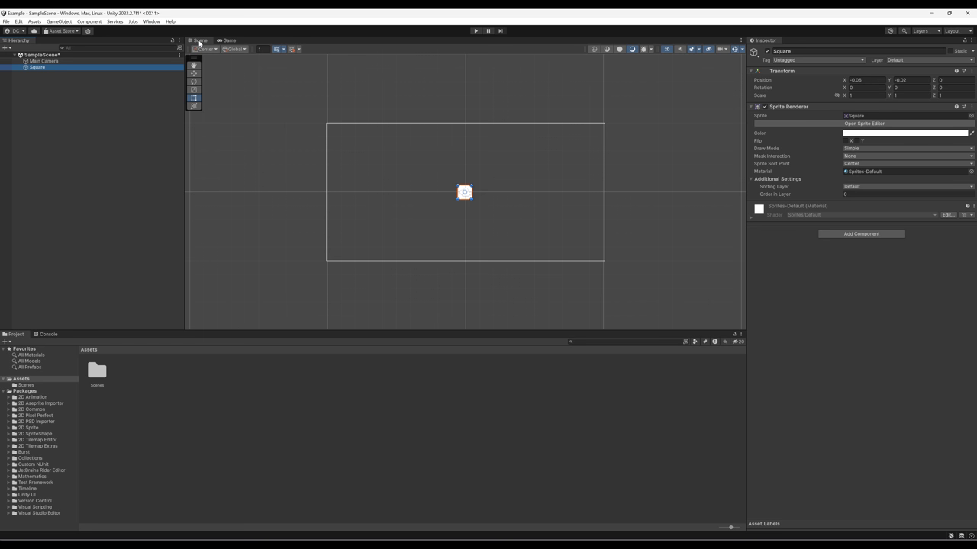
pyautogui.moveTo(508, 287)
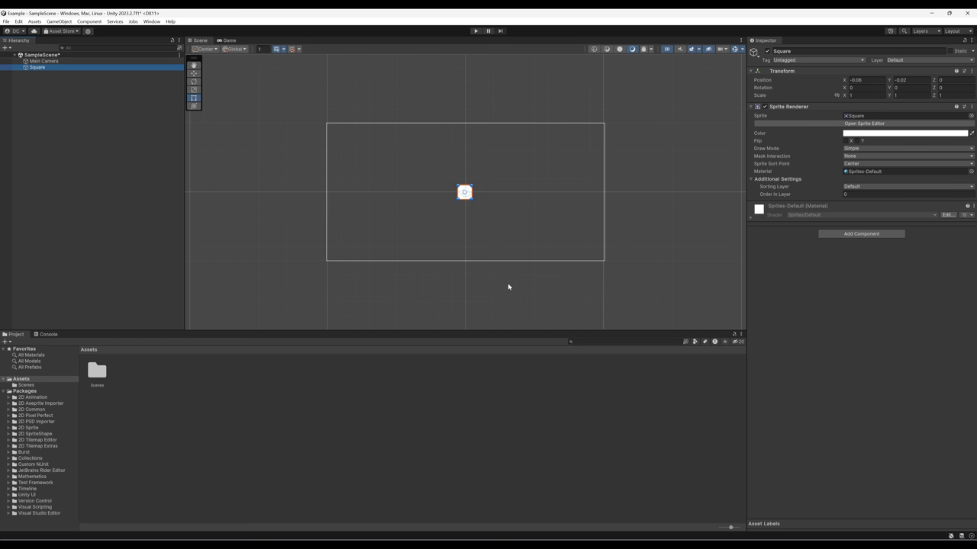
pyautogui.moveTo(523, 298)
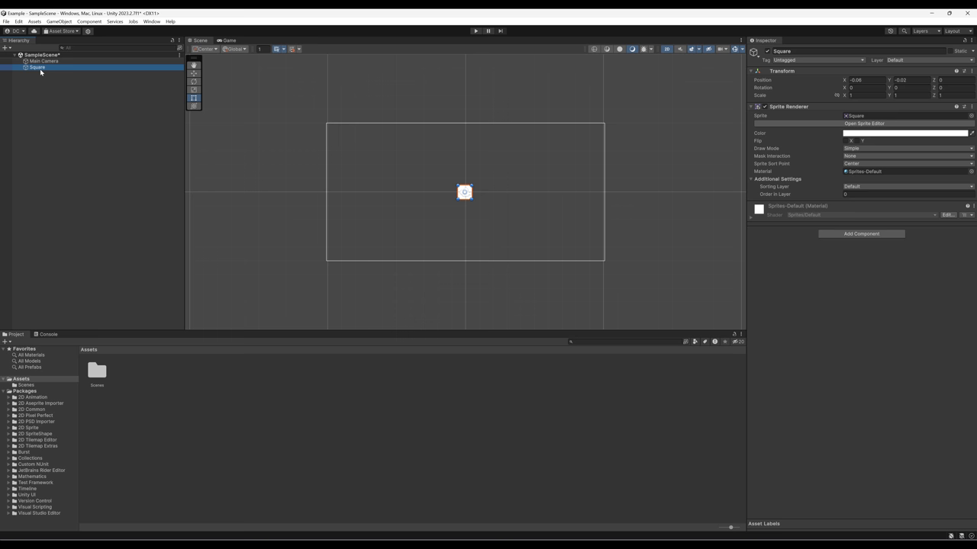
pyautogui.moveTo(202, 43)
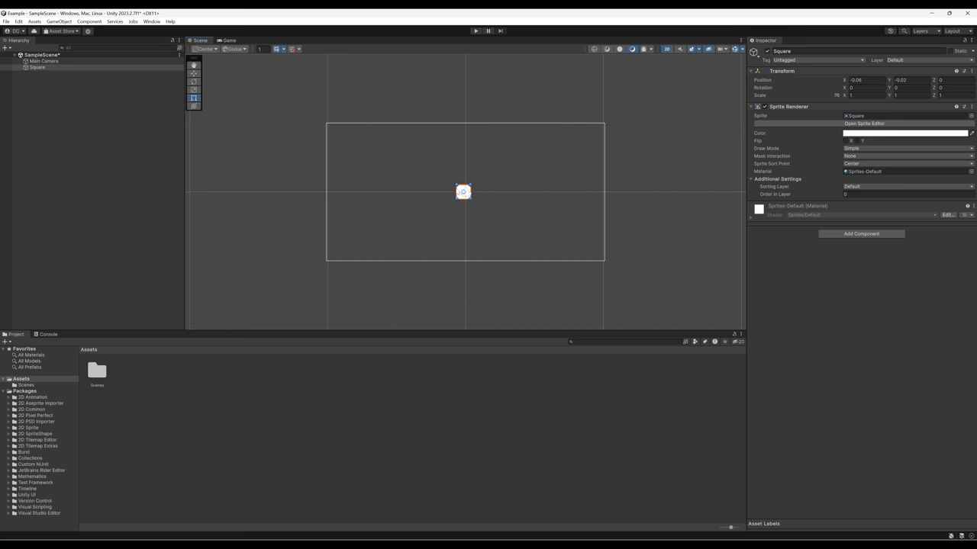
# Step: Drag the Square around the camera frame, settle it above-right of centre, then select Main Camera
pyautogui.moveTo(463, 191); pyautogui.dragTo(433, 175)
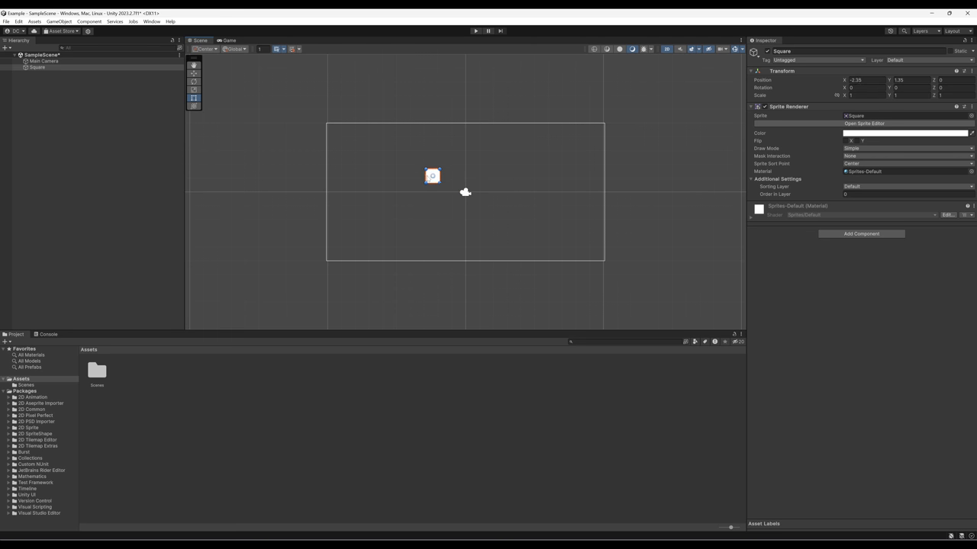
pyautogui.moveTo(432, 177); pyautogui.dragTo(430, 185)
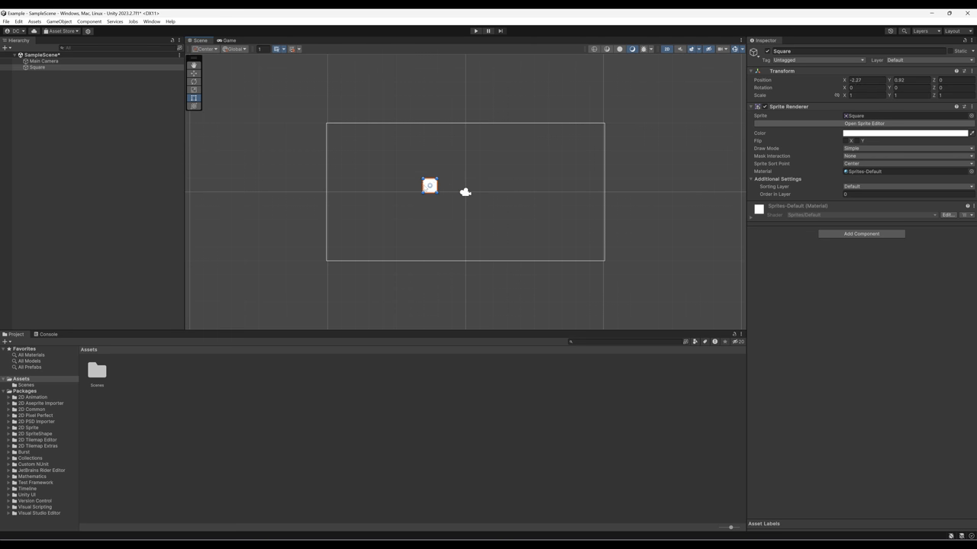
pyautogui.moveTo(429, 185); pyautogui.dragTo(487, 174)
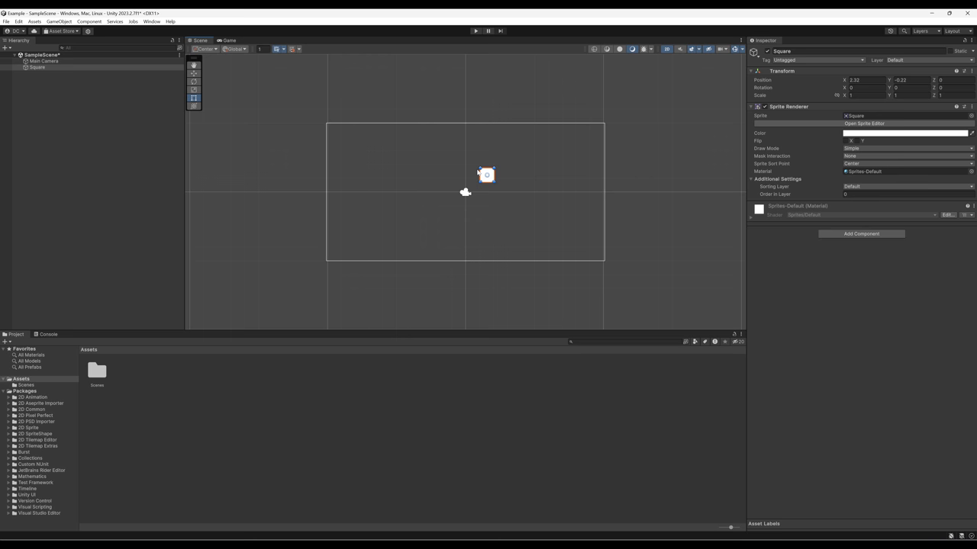
pyautogui.moveTo(487, 174); pyautogui.dragTo(400, 194)
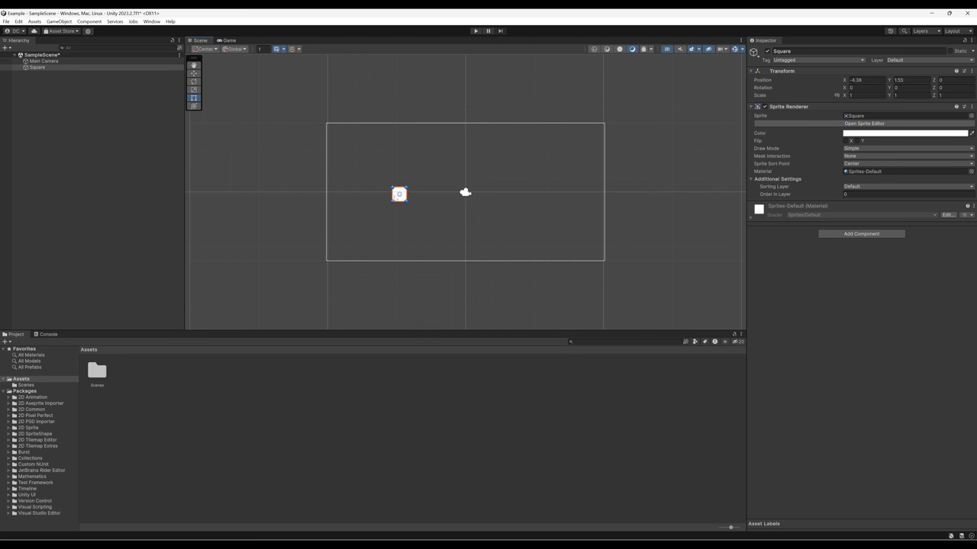
pyautogui.moveTo(399, 193); pyautogui.dragTo(428, 218)
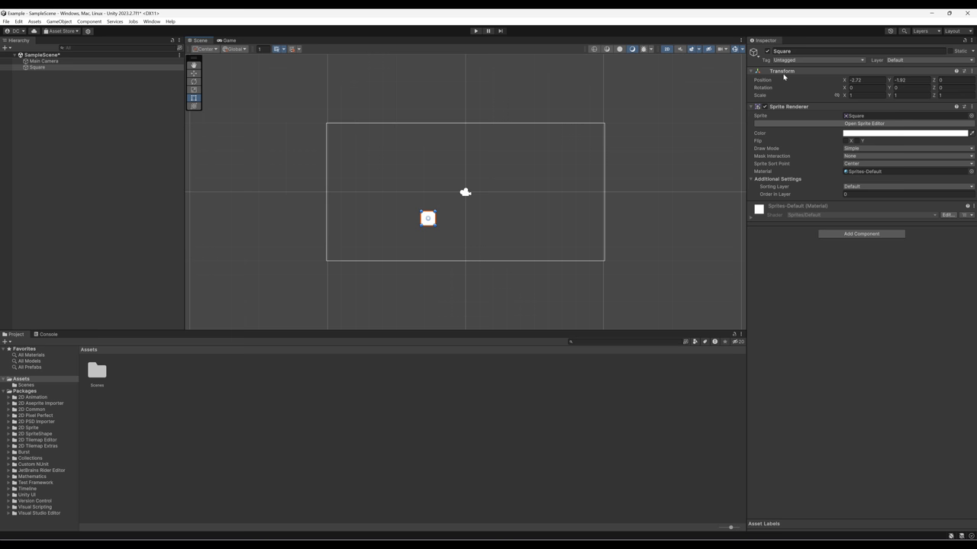
pyautogui.moveTo(428, 218); pyautogui.dragTo(496, 173)
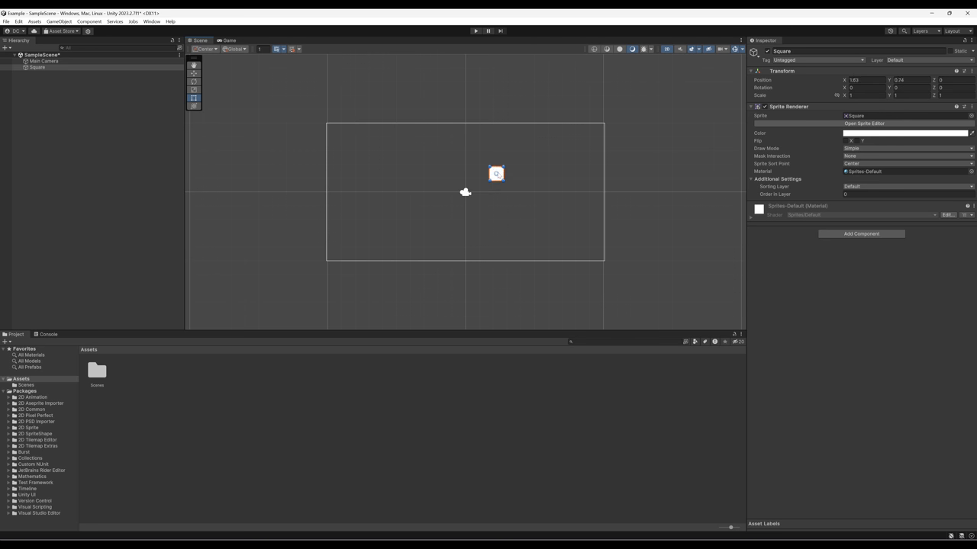
pyautogui.moveTo(496, 174); pyautogui.dragTo(558, 168)
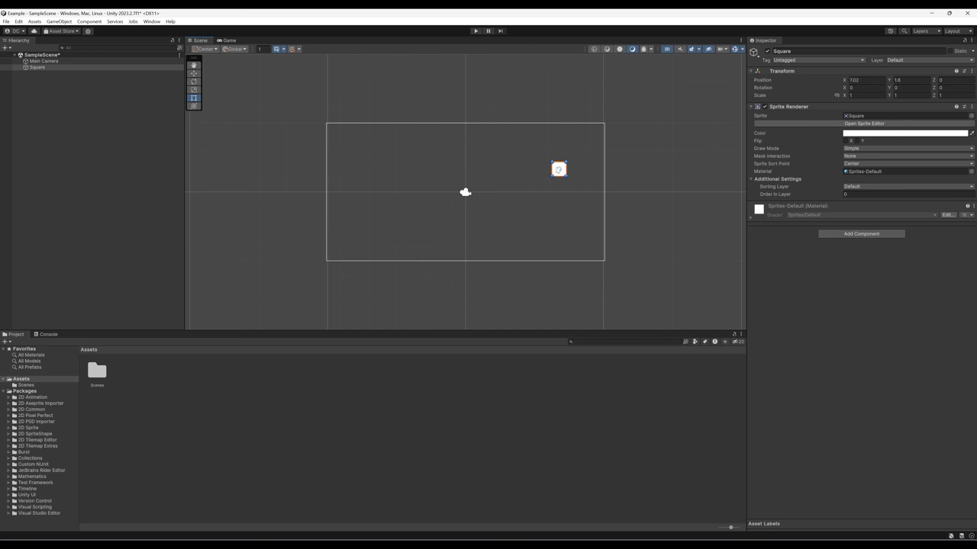
pyautogui.moveTo(558, 169); pyautogui.dragTo(422, 211)
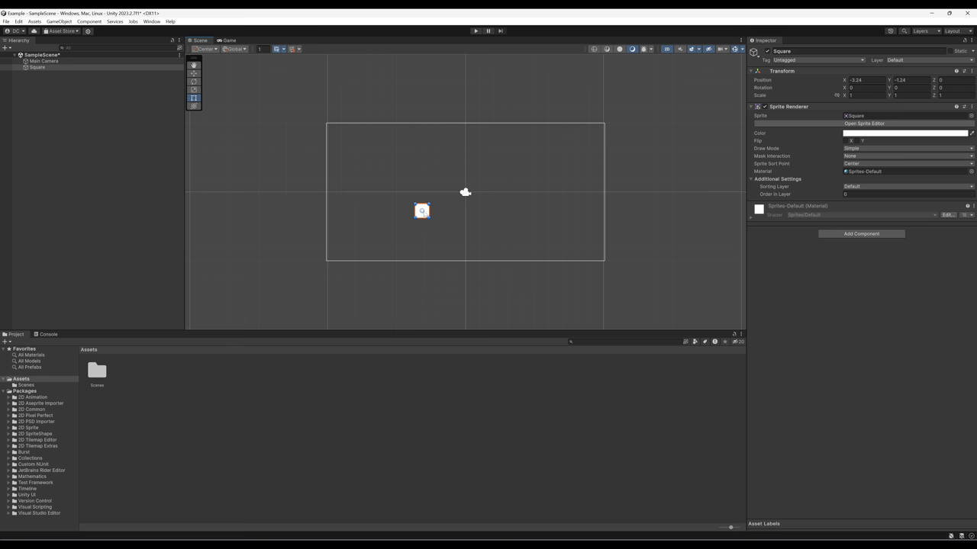
pyautogui.moveTo(422, 211); pyautogui.dragTo(495, 168)
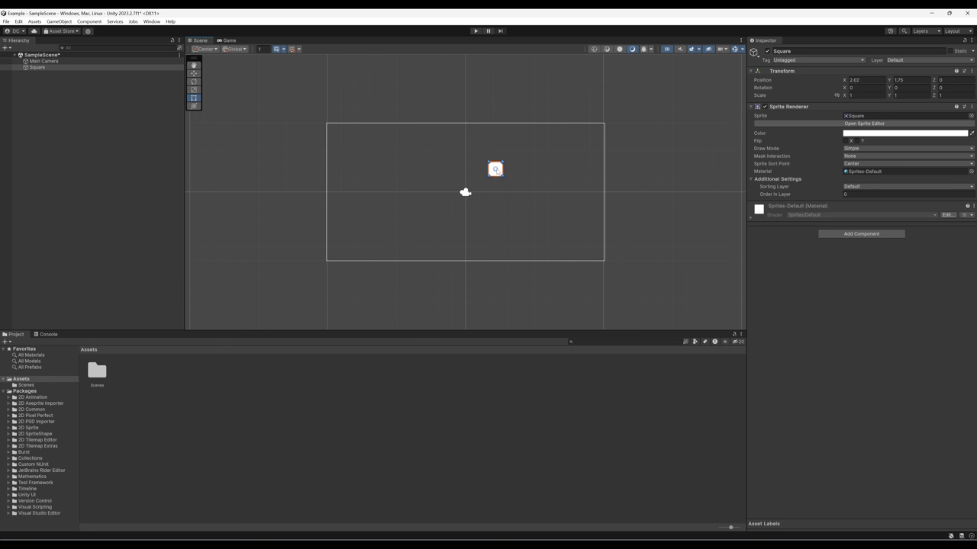
pyautogui.moveTo(495, 169); pyautogui.dragTo(496, 176)
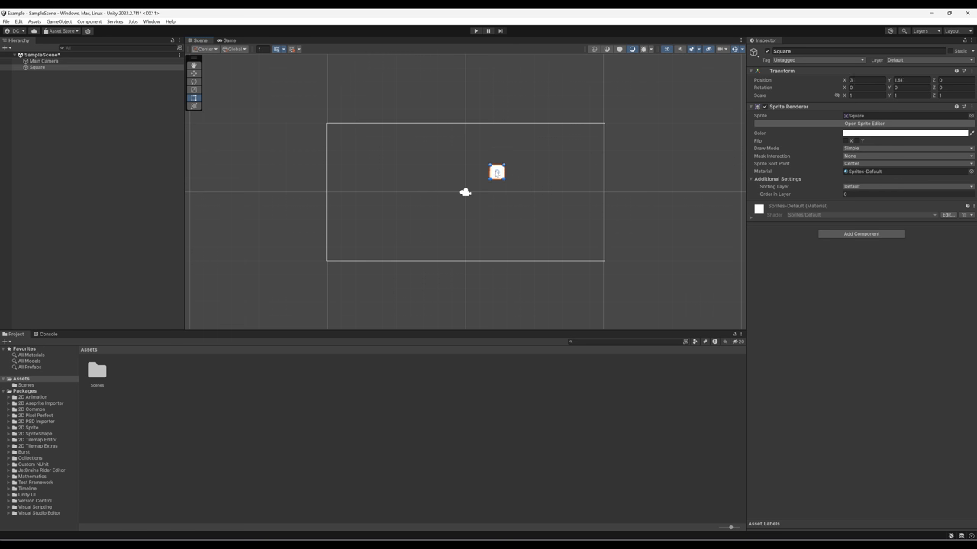
pyautogui.click(44, 61)
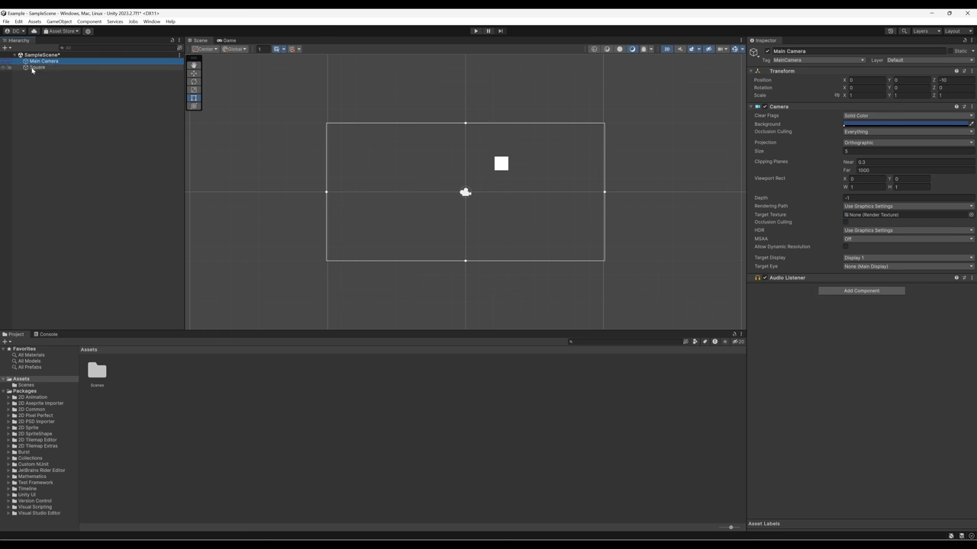
# Step: Select the Square and drag it to just above and left of centre
pyautogui.click(37, 67)
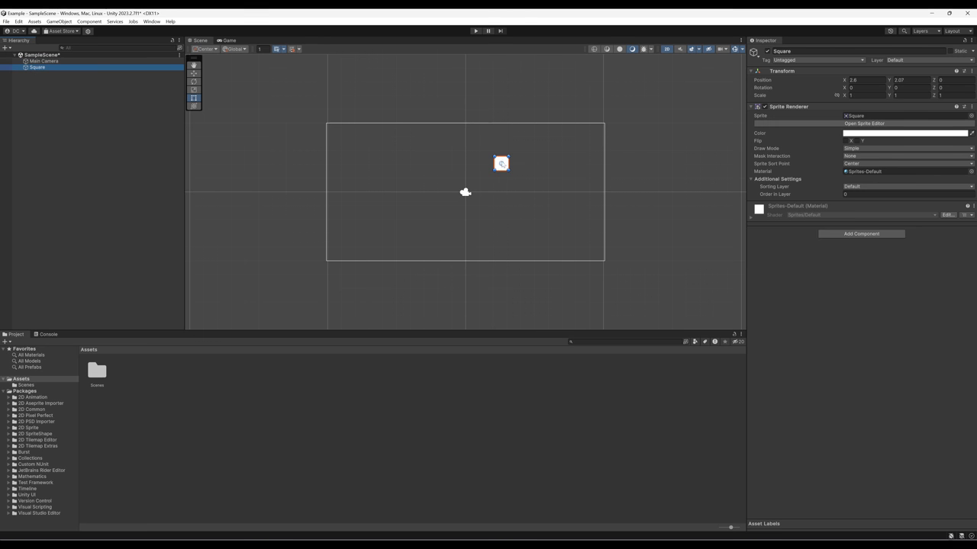
pyautogui.moveTo(501, 163); pyautogui.dragTo(450, 165)
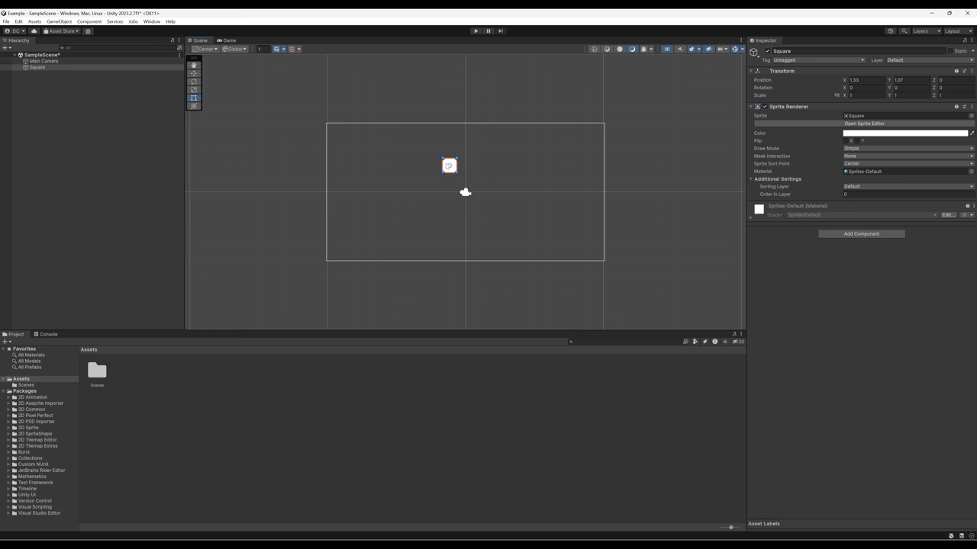
pyautogui.moveTo(449, 165); pyautogui.dragTo(439, 175)
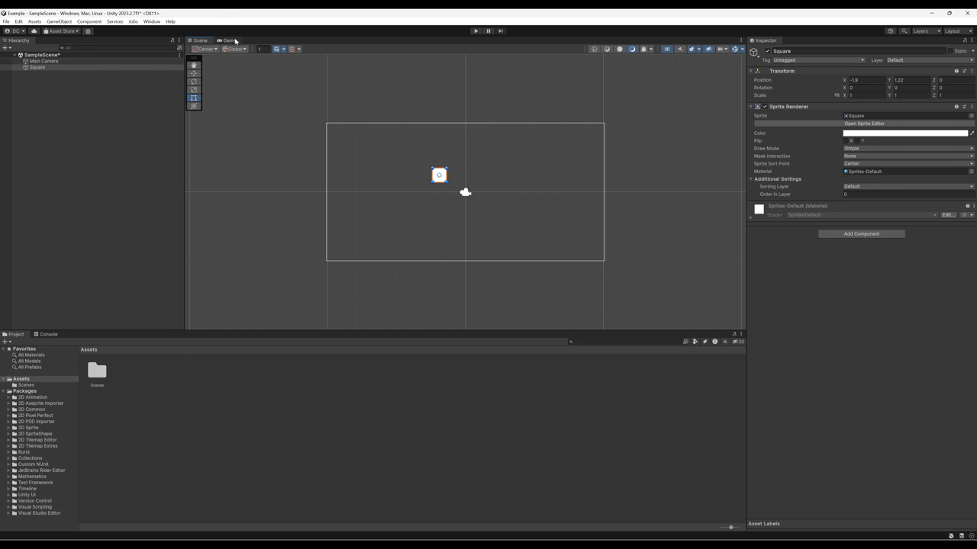
# Step: Switch between the Game and Scene views, ending back in the Scene view
pyautogui.click(229, 41)
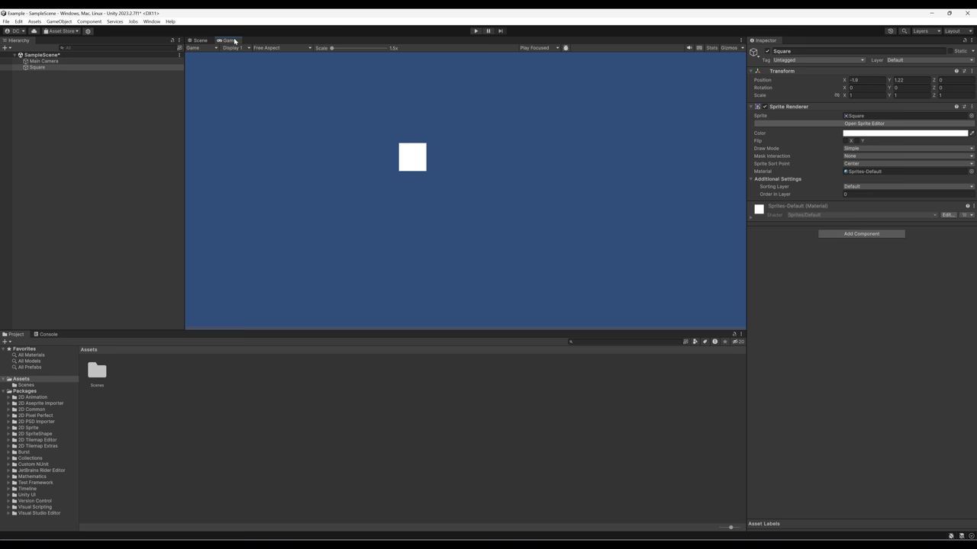
pyautogui.moveTo(94, 82)
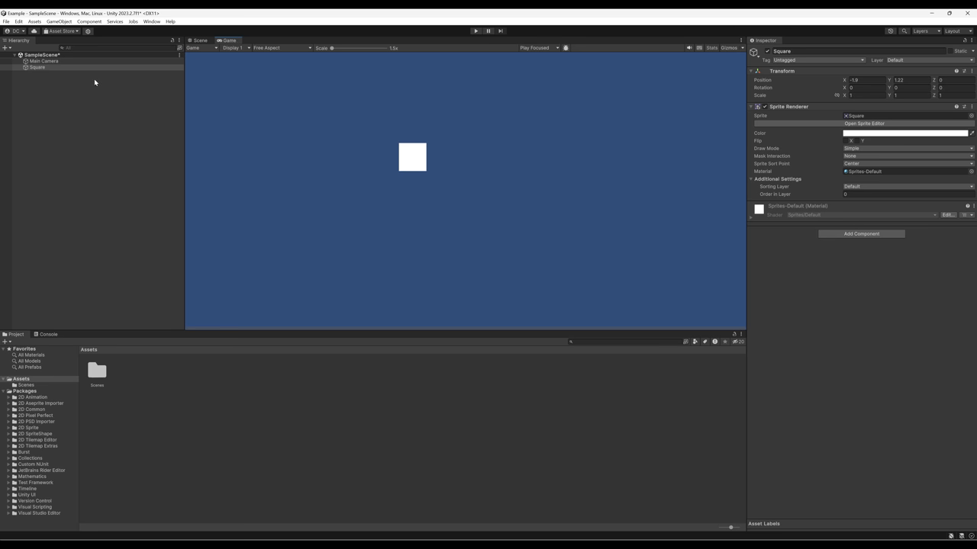
pyautogui.moveTo(413, 147)
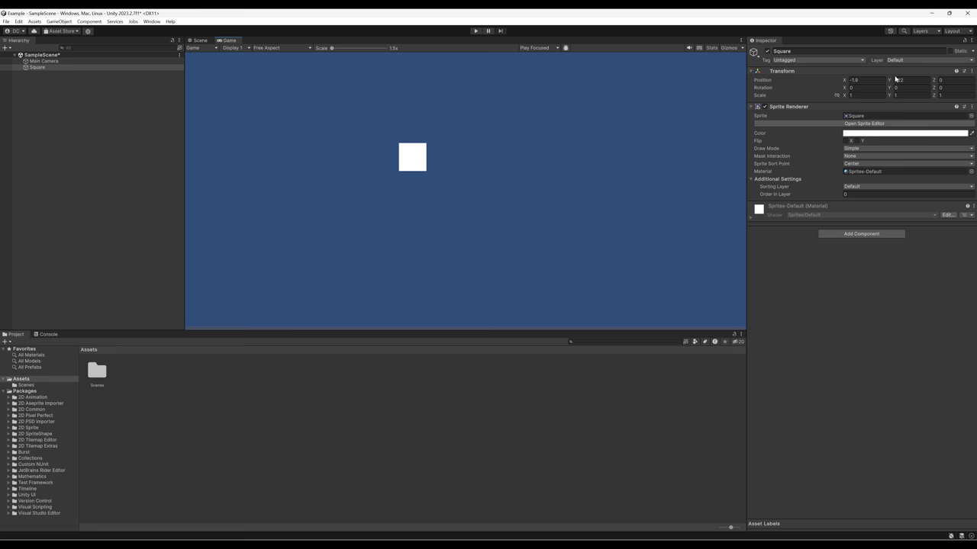
pyautogui.click(199, 41)
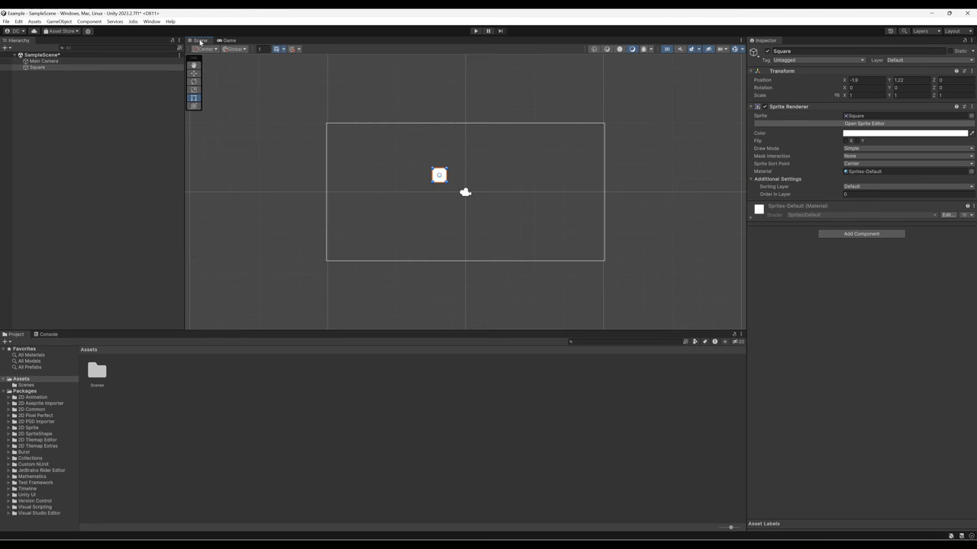
pyautogui.click(228, 41)
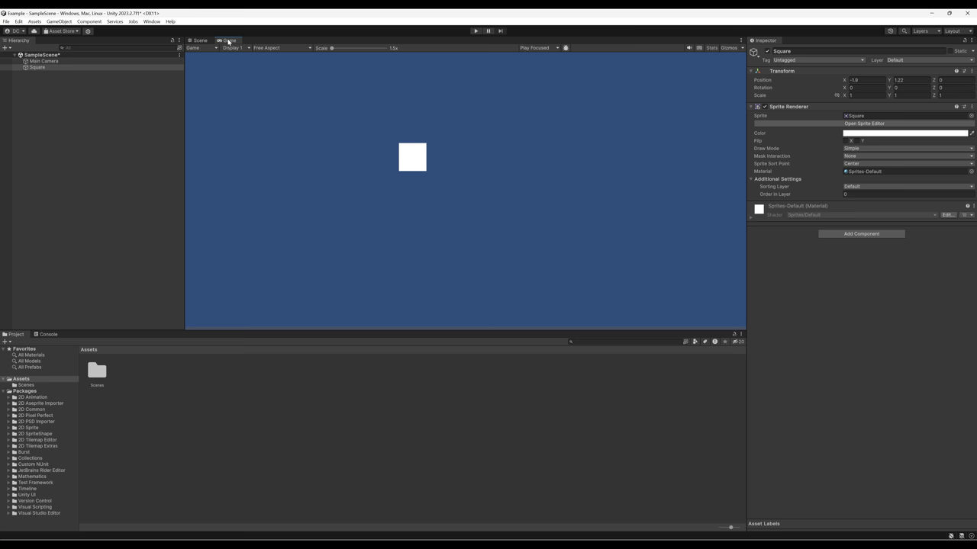
pyautogui.click(200, 41)
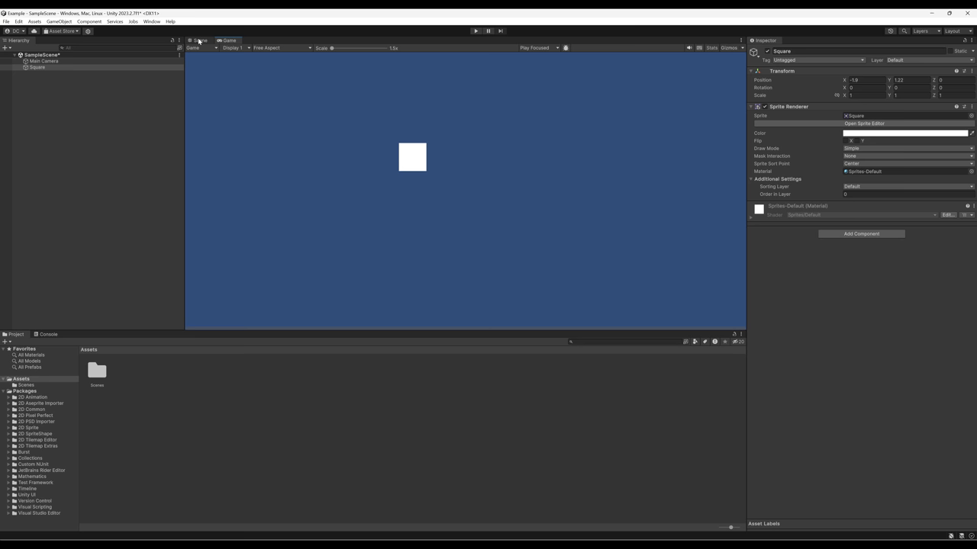
pyautogui.click(200, 40)
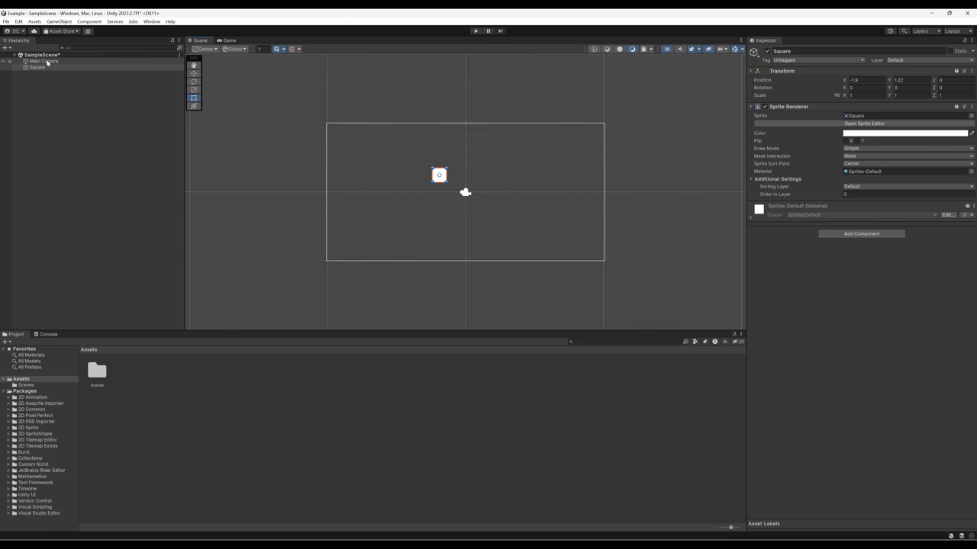
pyautogui.click(44, 61)
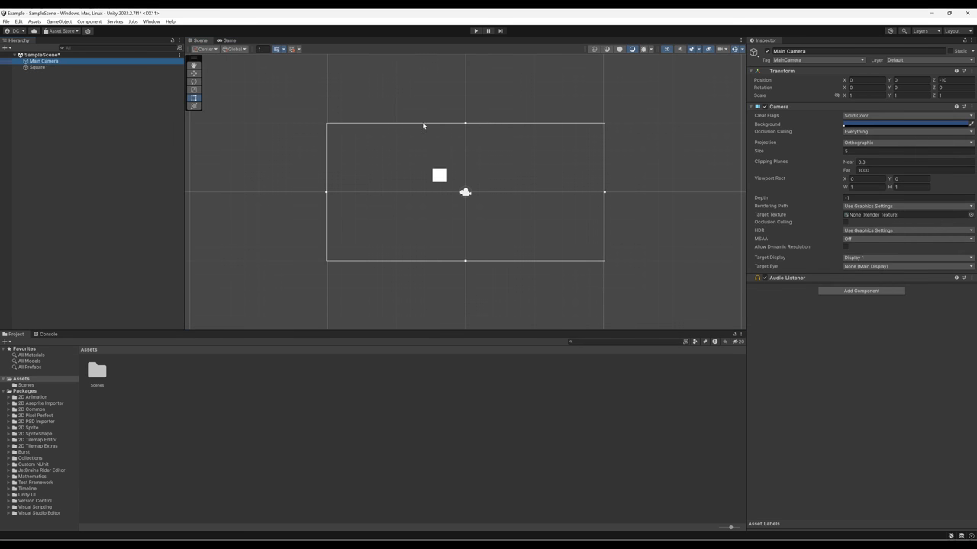
pyautogui.moveTo(333, 238)
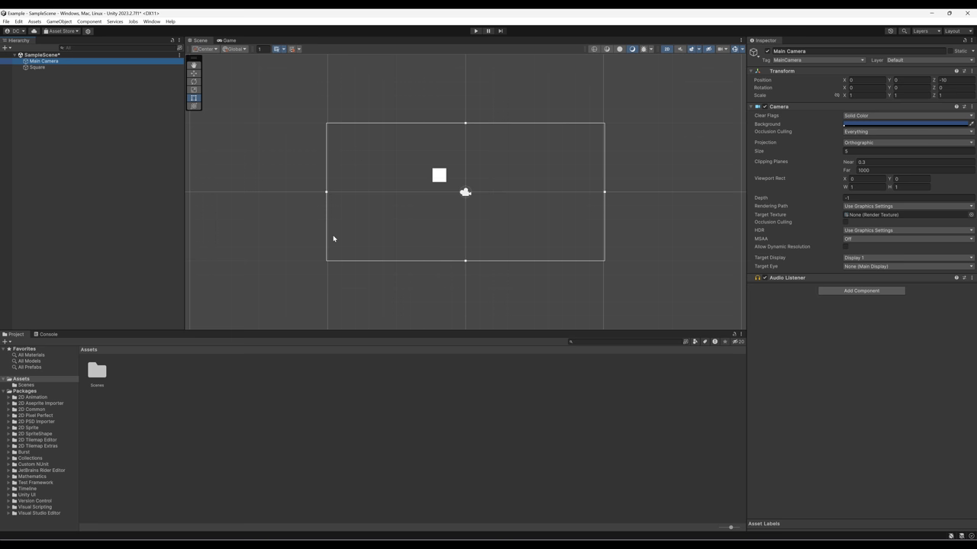
pyautogui.moveTo(584, 221)
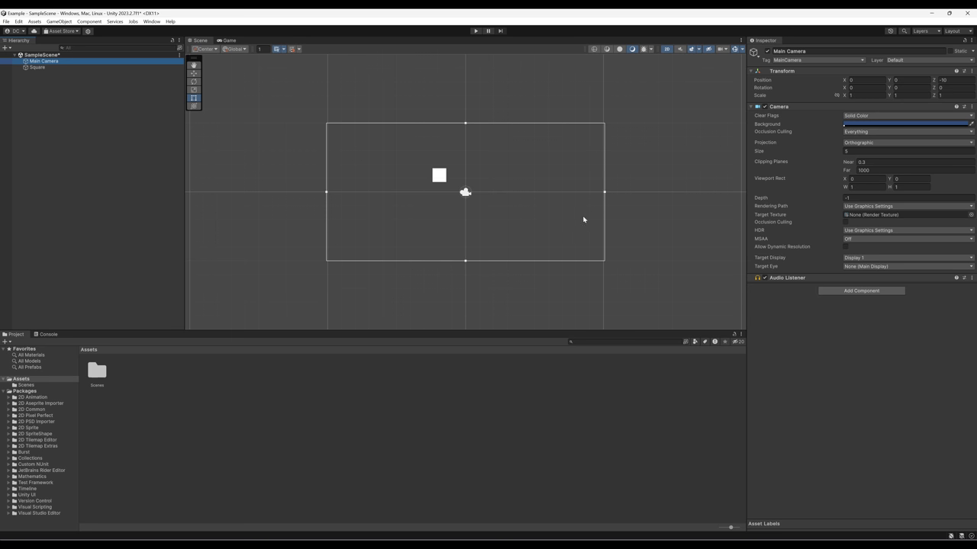
pyautogui.moveTo(578, 161)
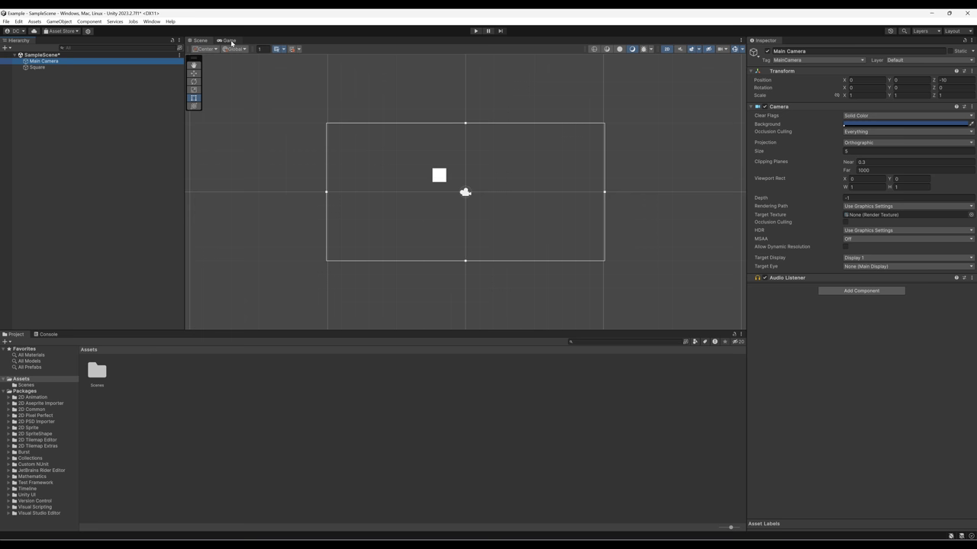
pyautogui.click(229, 39)
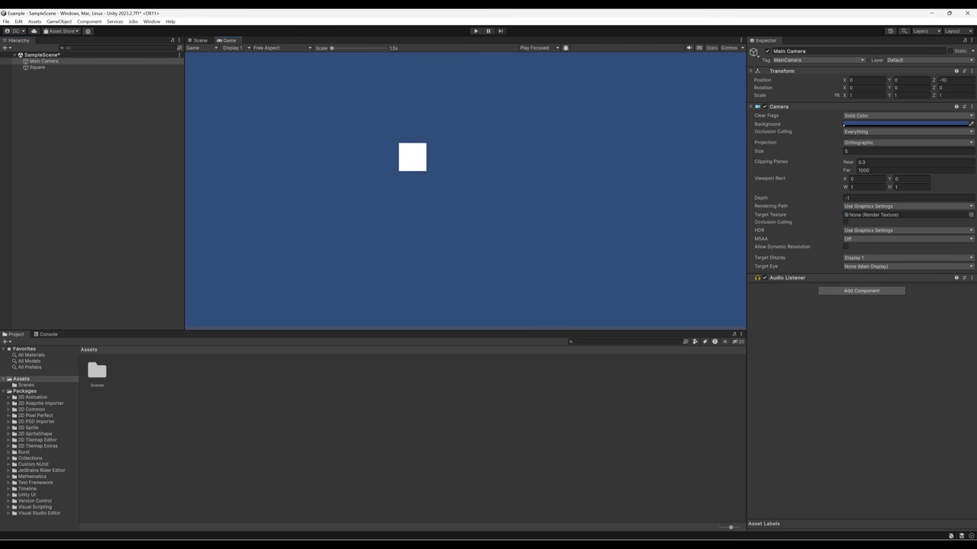
pyautogui.click(200, 40)
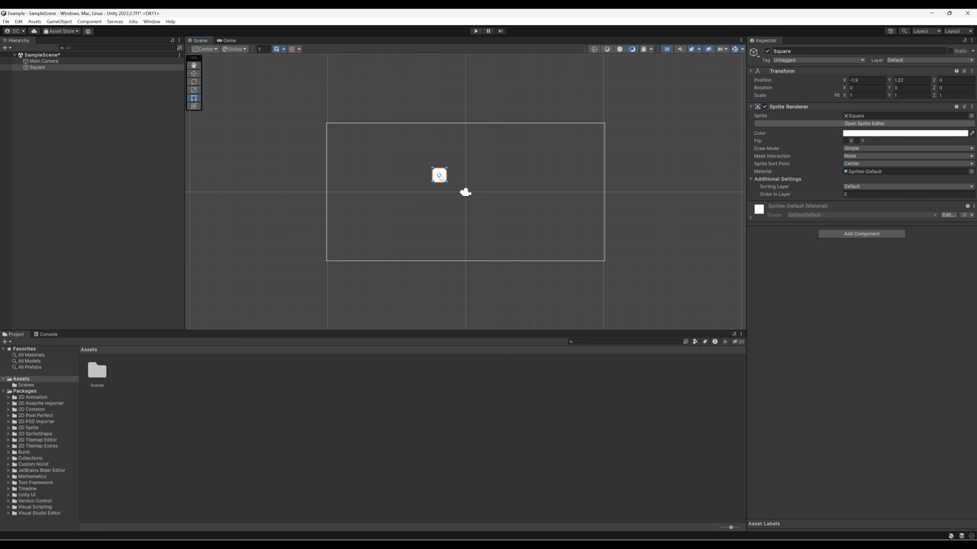
# Step: Drag the Square outside the camera frame, check the Game view, then drag it back left of centre
pyautogui.moveTo(439, 174); pyautogui.dragTo(295, 170)
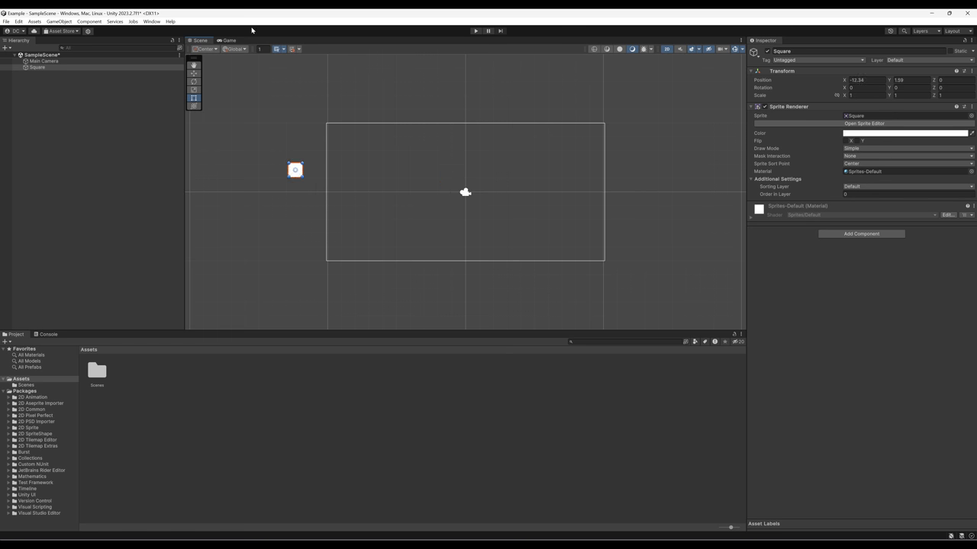
pyautogui.click(476, 31)
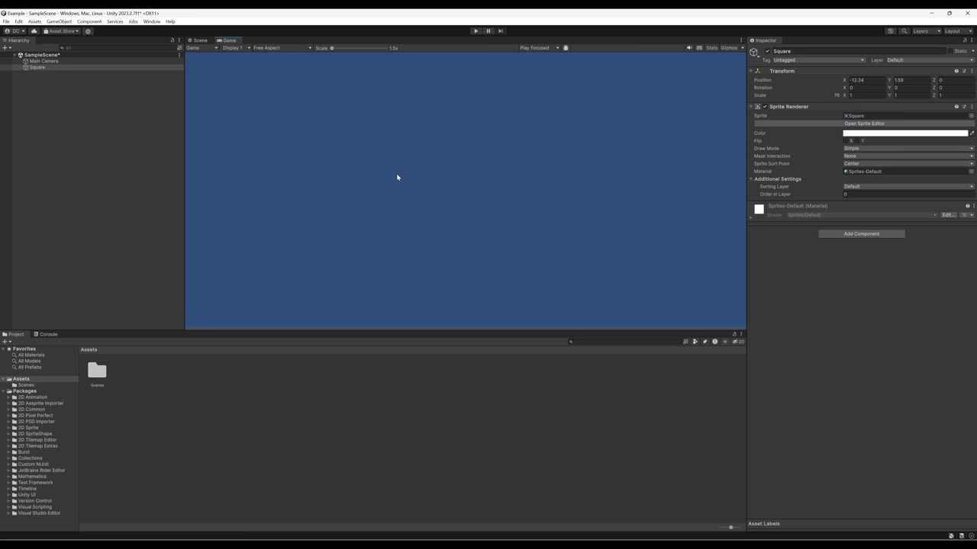
pyautogui.click(200, 40)
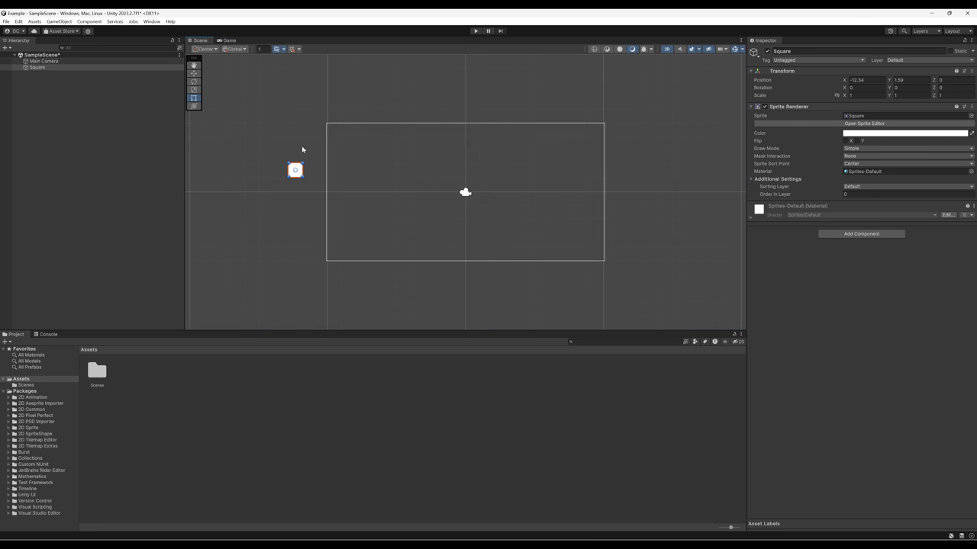
pyautogui.moveTo(296, 169); pyautogui.dragTo(415, 181)
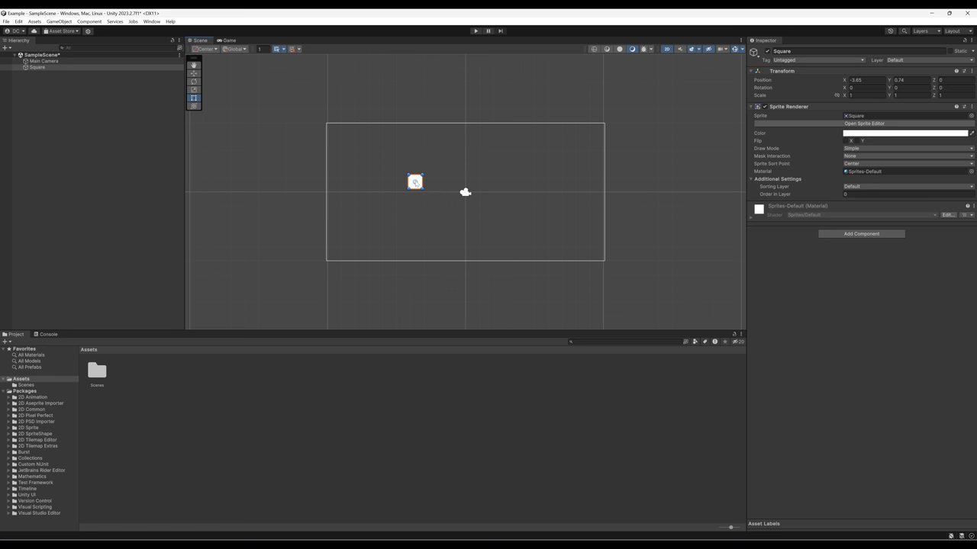
pyautogui.moveTo(3, 109)
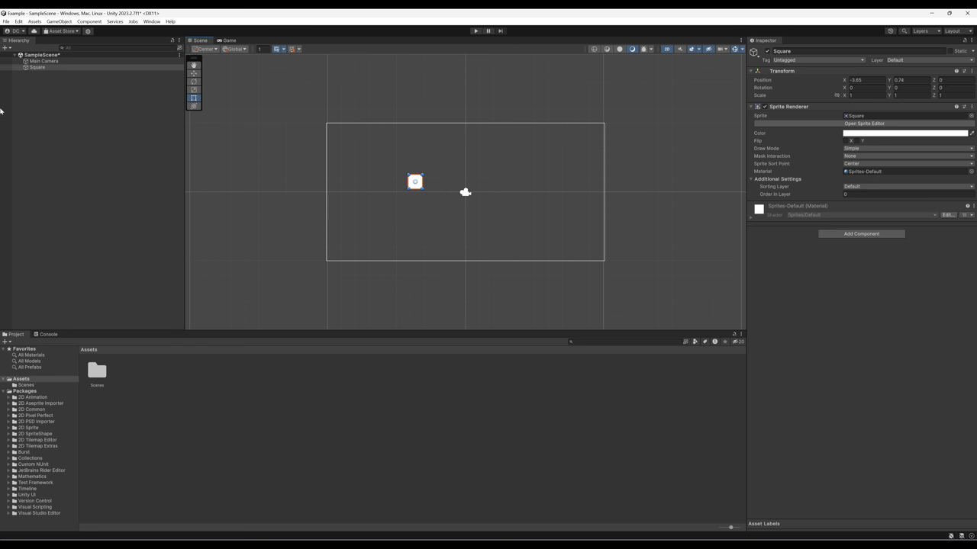
pyautogui.click(44, 61)
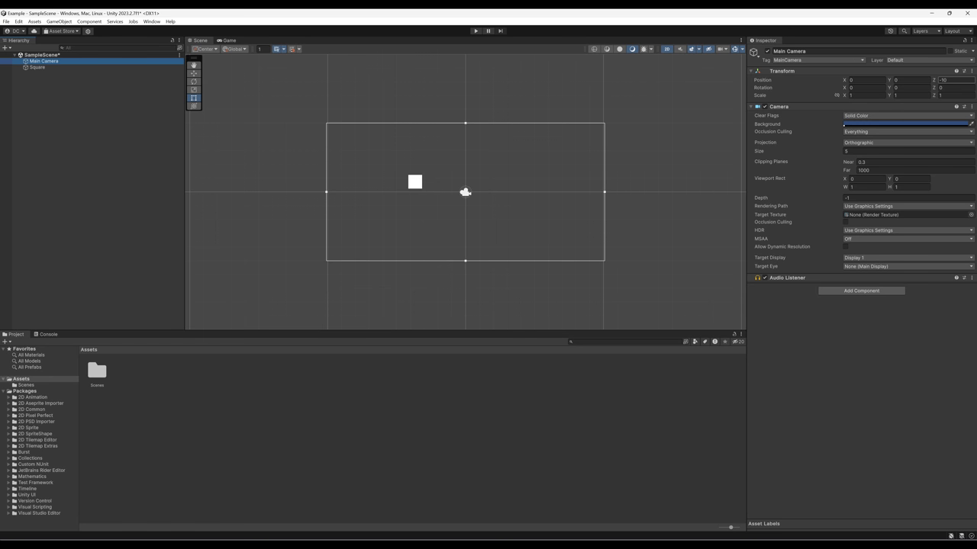
pyautogui.moveTo(745, 151)
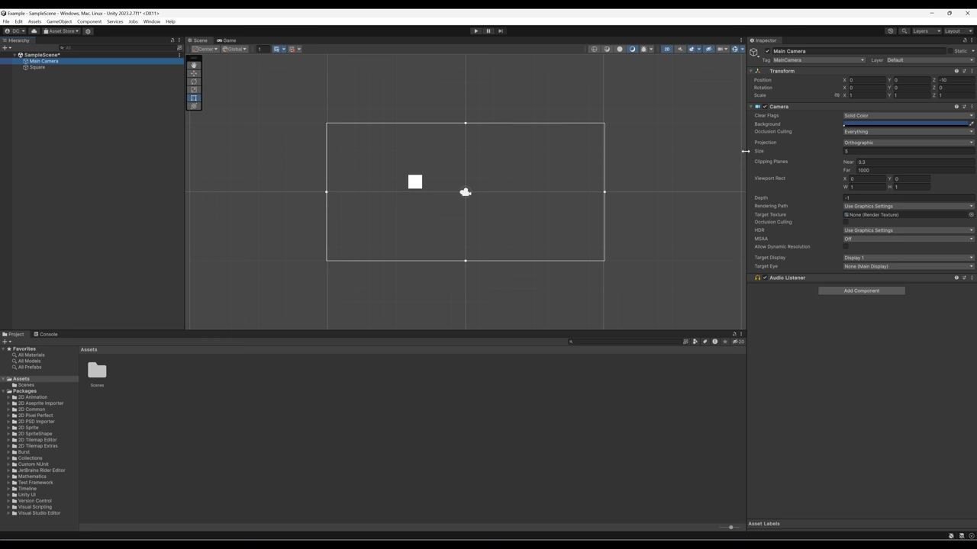
pyautogui.moveTo(476, 211)
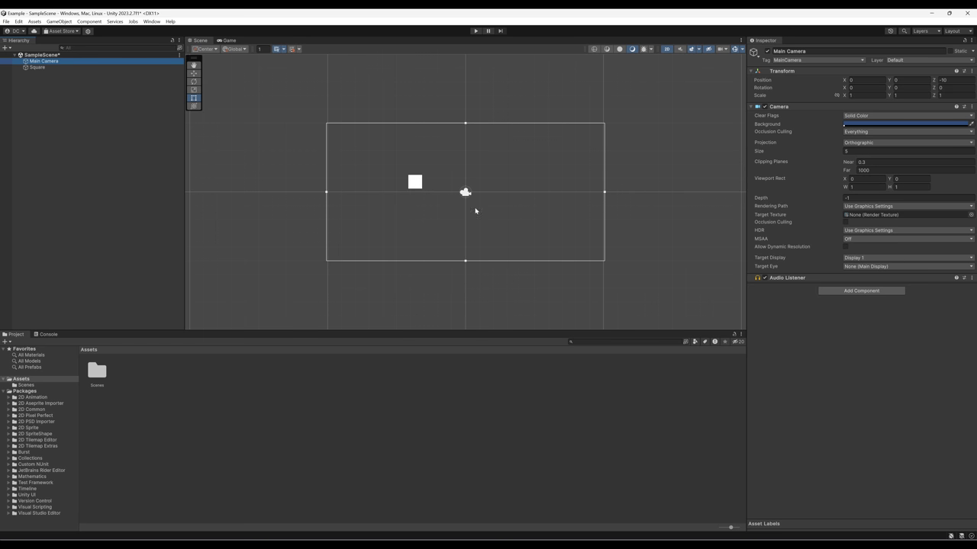
# Step: Switch between the Game and Scene views twice, selecting the Square in between
pyautogui.click(228, 39)
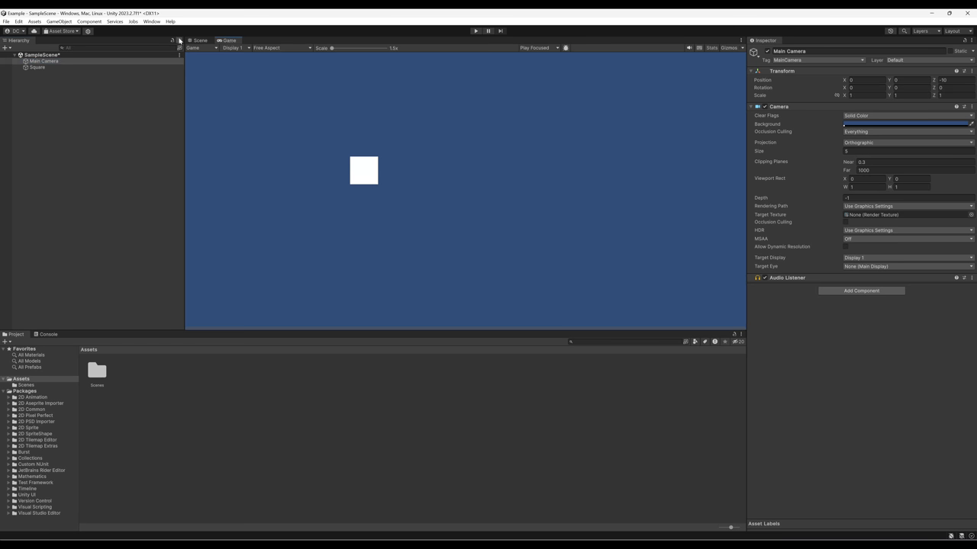
pyautogui.click(199, 40)
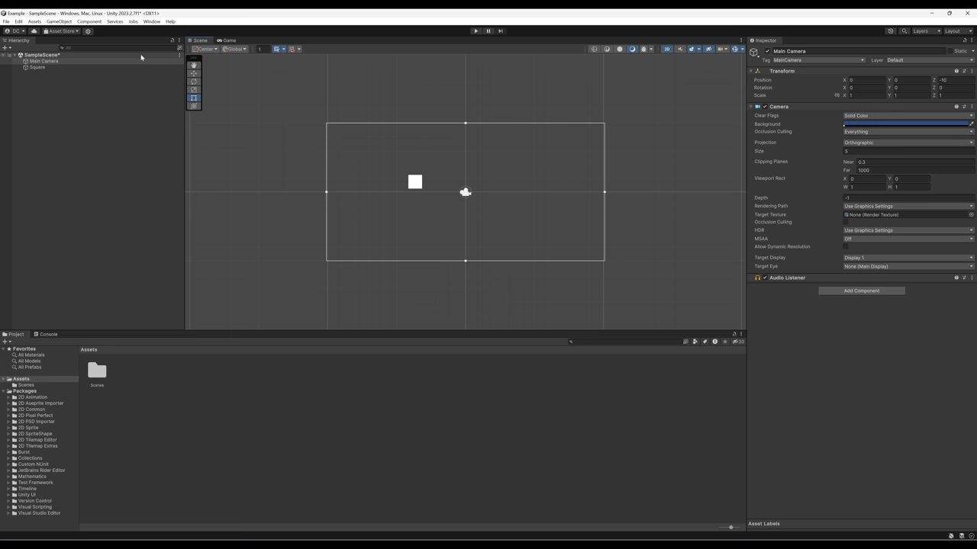
pyautogui.click(37, 67)
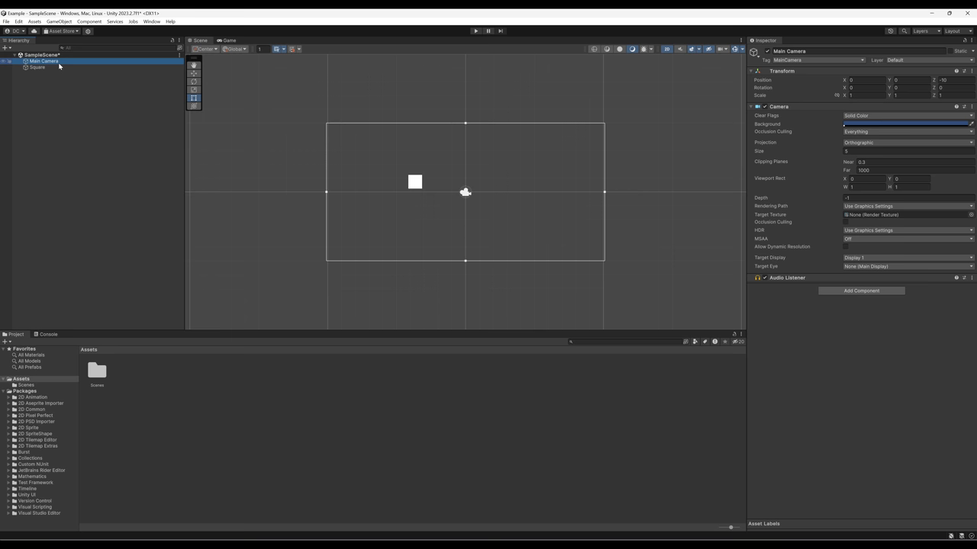
pyautogui.click(229, 40)
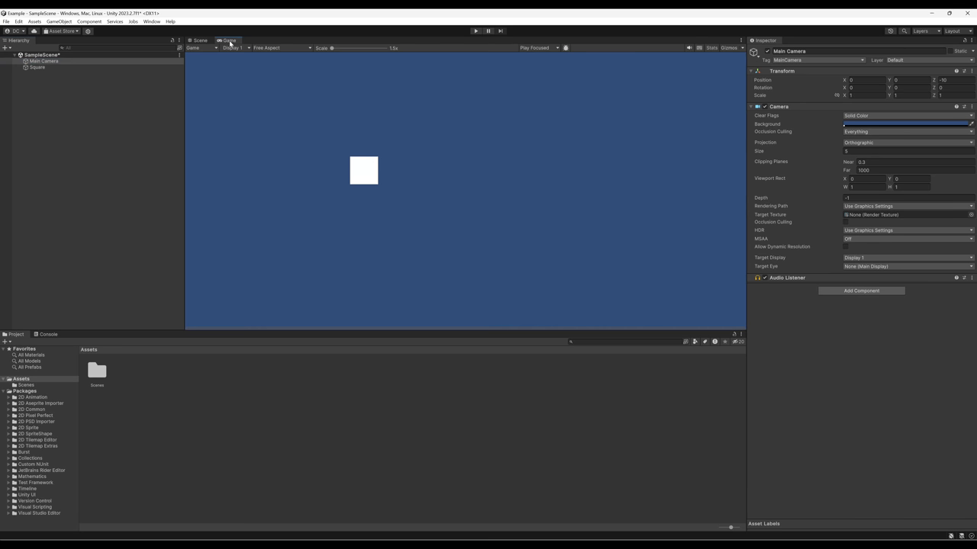
pyautogui.click(200, 40)
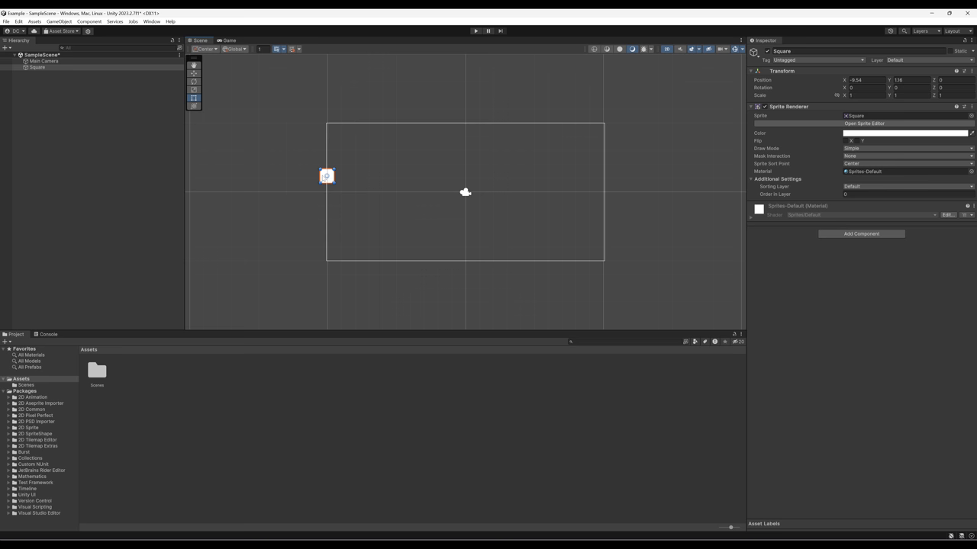
# Step: Drag the Square past the left edge and back inside, left of centre, then select Square
pyautogui.moveTo(327, 177); pyautogui.dragTo(305, 179)
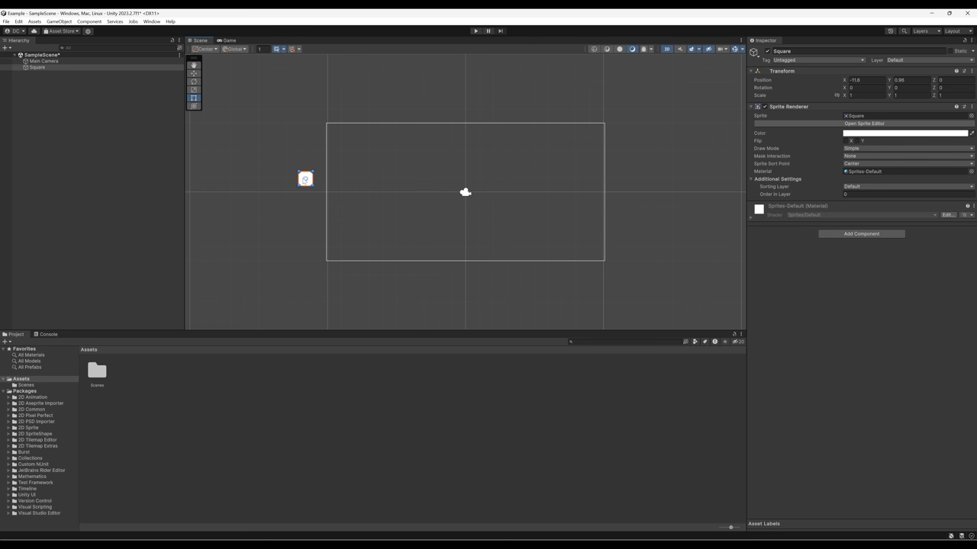
pyautogui.moveTo(305, 179); pyautogui.dragTo(395, 181)
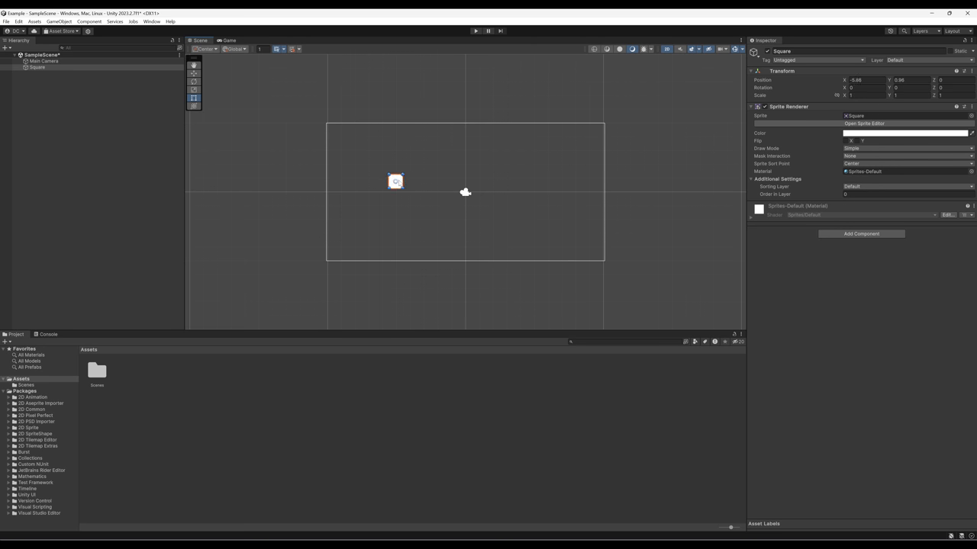
pyautogui.moveTo(395, 181); pyautogui.dragTo(398, 184)
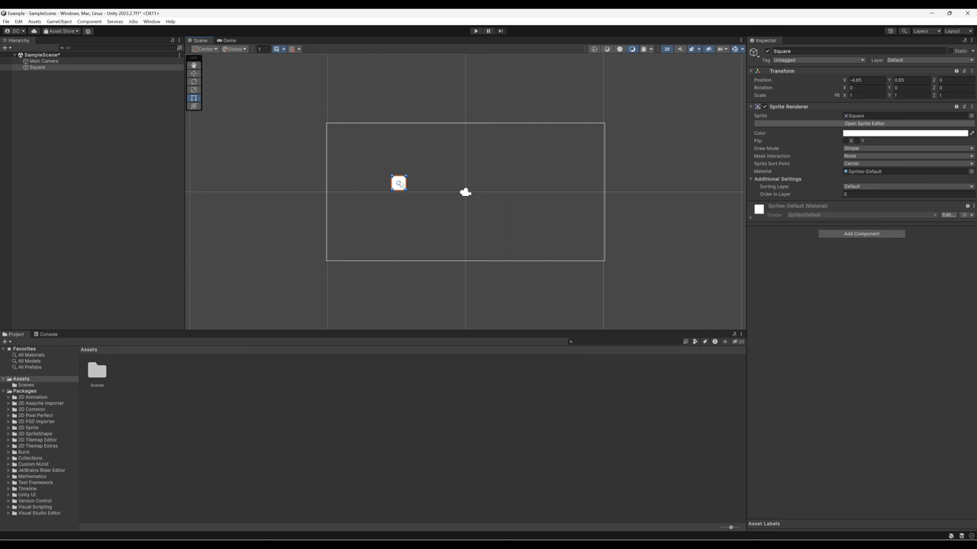
pyautogui.click(43, 61)
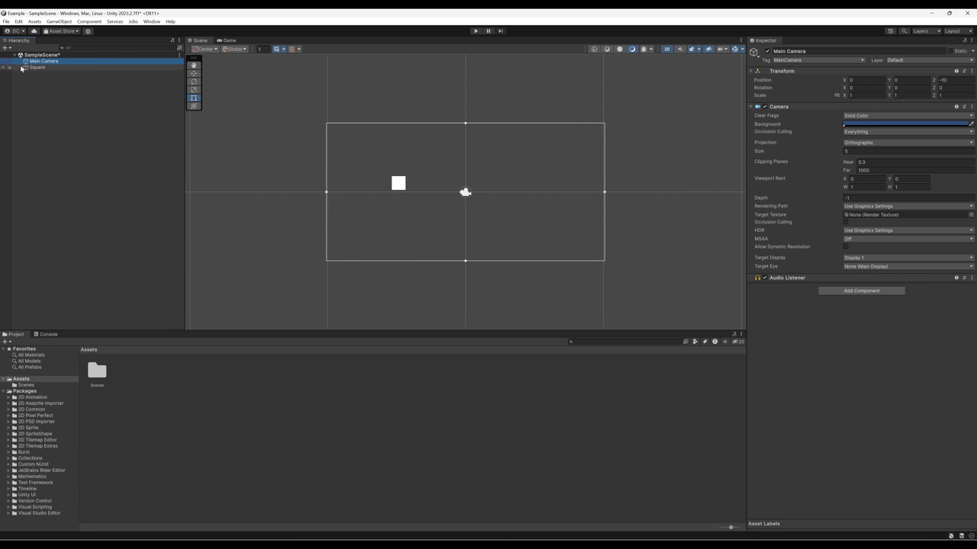
pyautogui.click(37, 67)
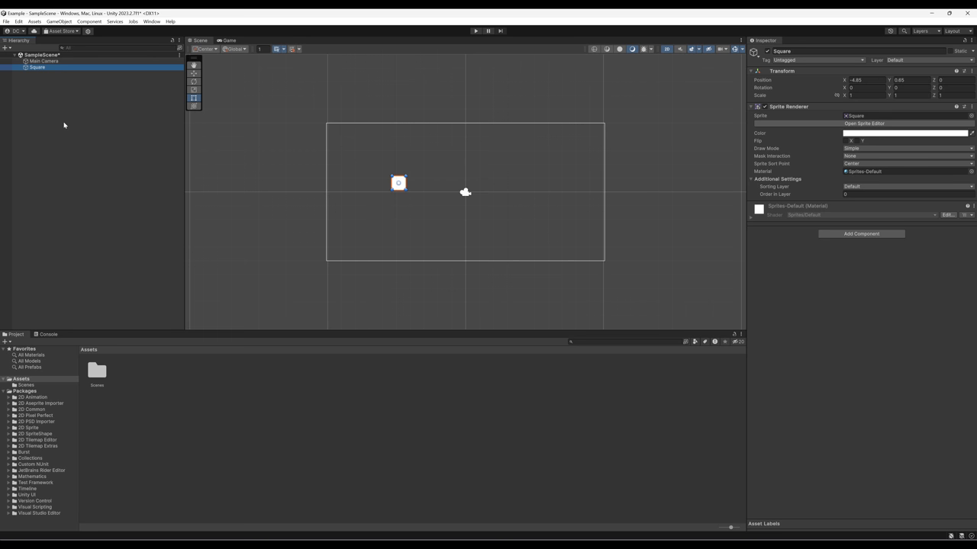
pyautogui.moveTo(80, 119)
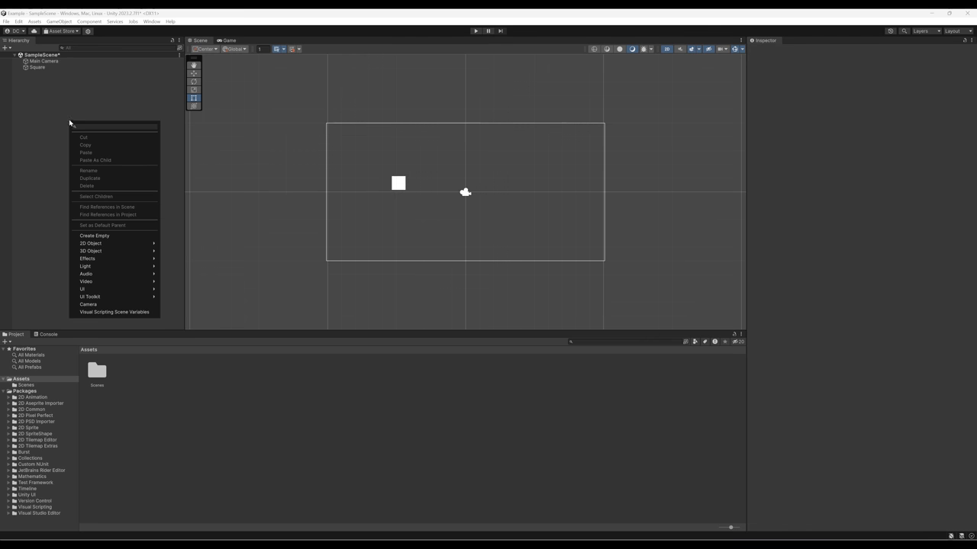
# Step: Close the object-creation menu by clicking empty Hierarchy space
pyautogui.click(48, 149)
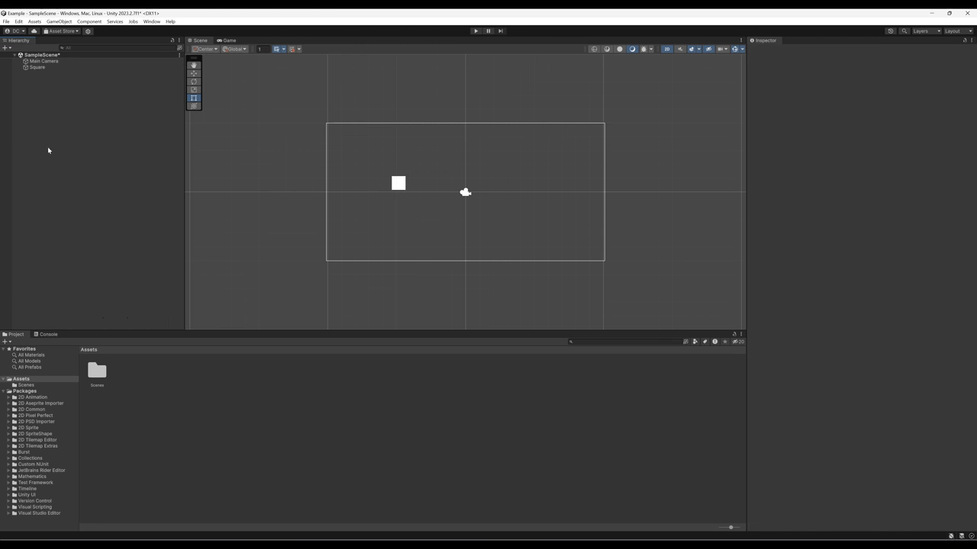
pyautogui.moveTo(52, 149)
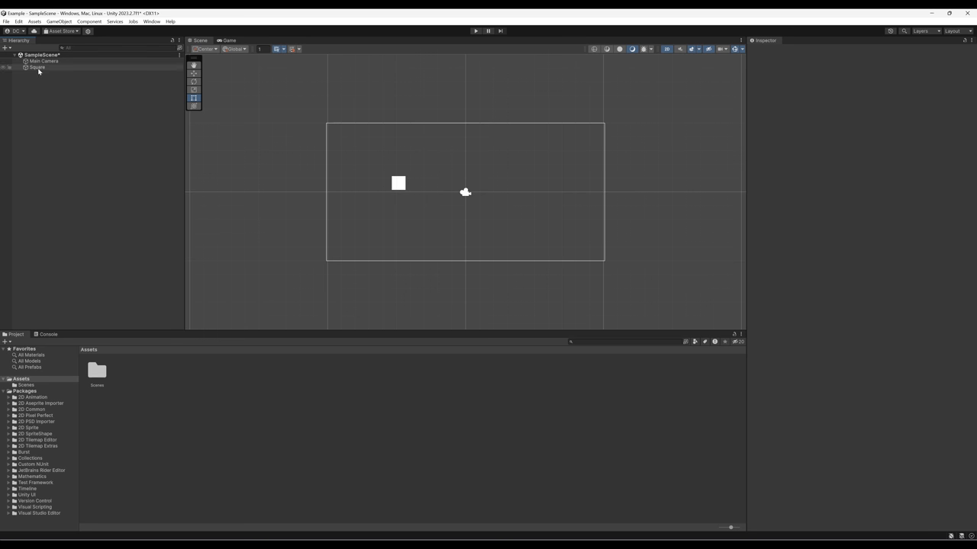
# Step: Select the white Square in the Hierarchy to show its transform and sprite settings
pyautogui.click(36, 67)
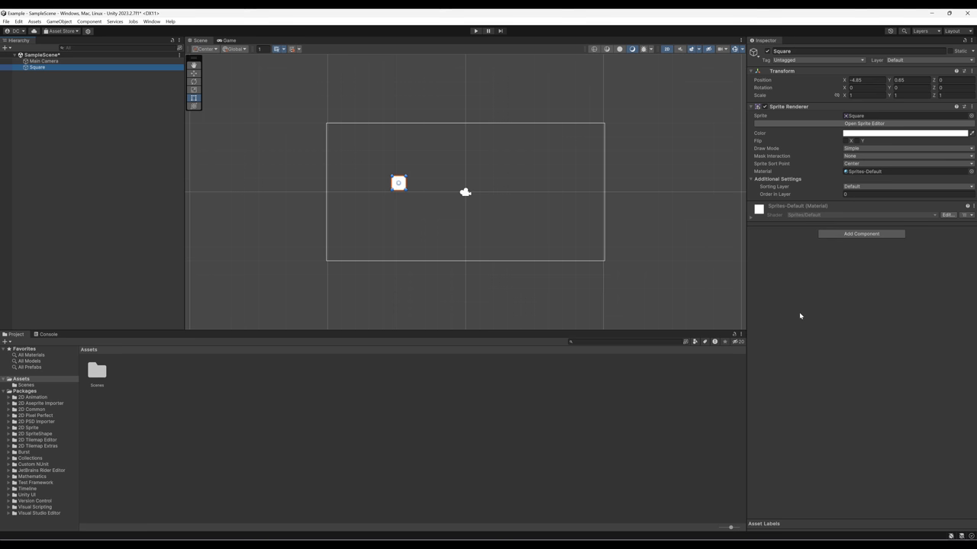
pyautogui.moveTo(803, 307)
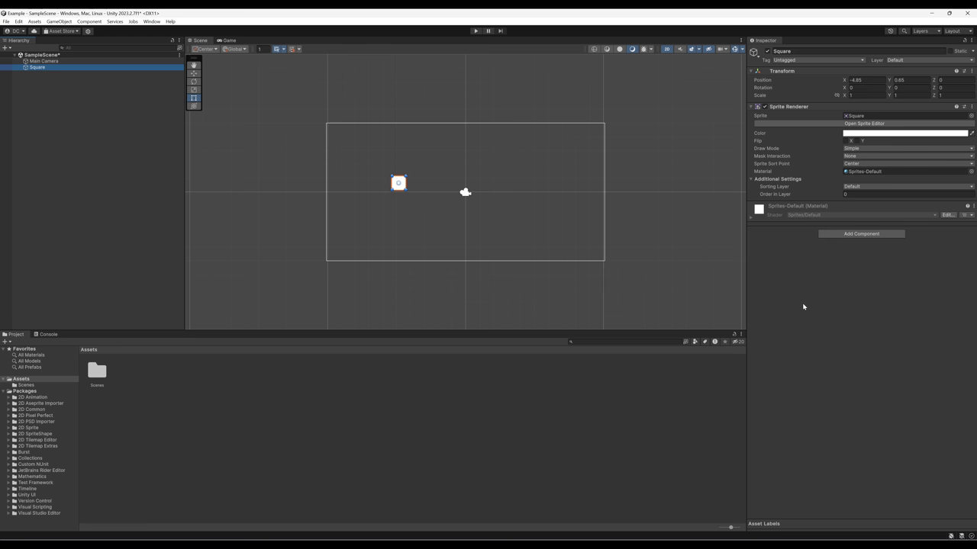
pyautogui.moveTo(801, 310)
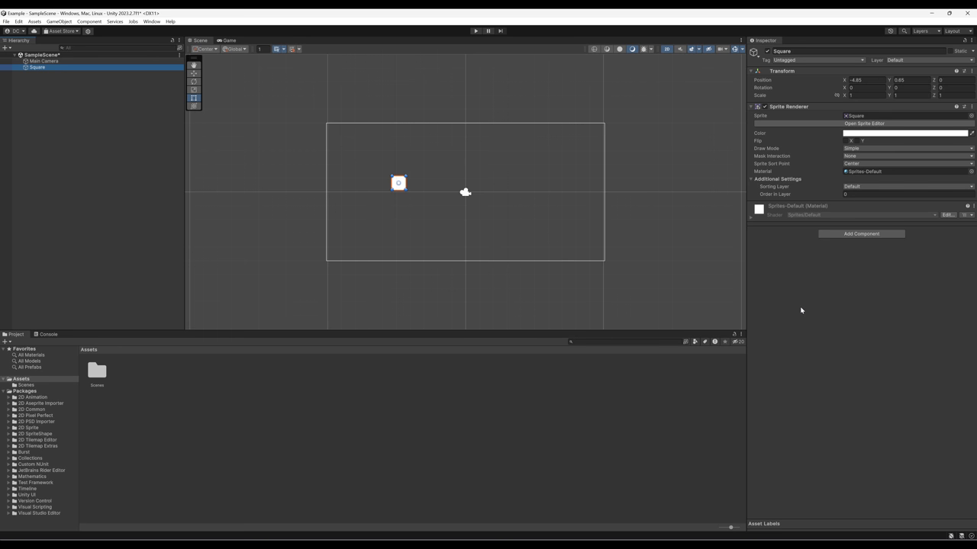
pyautogui.moveTo(222, 126)
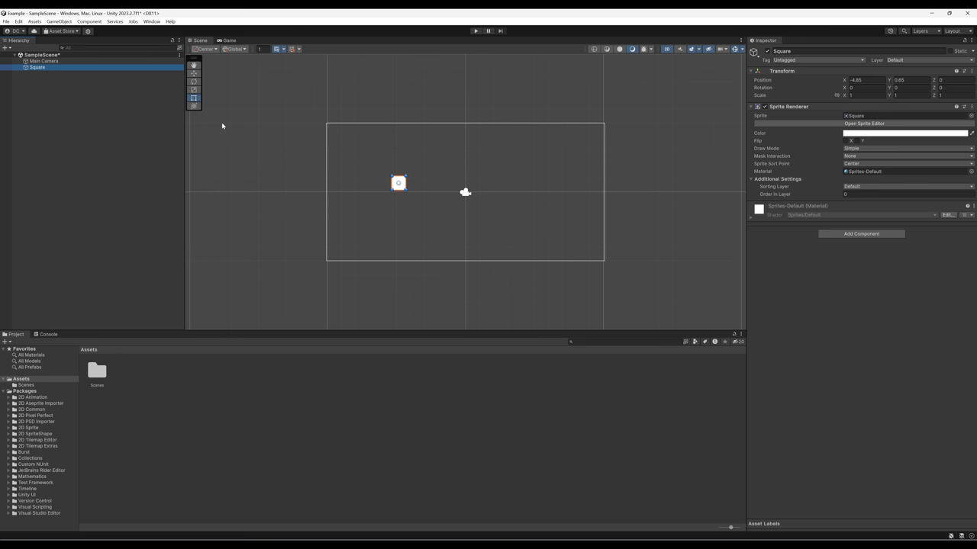
pyautogui.moveTo(195, 47)
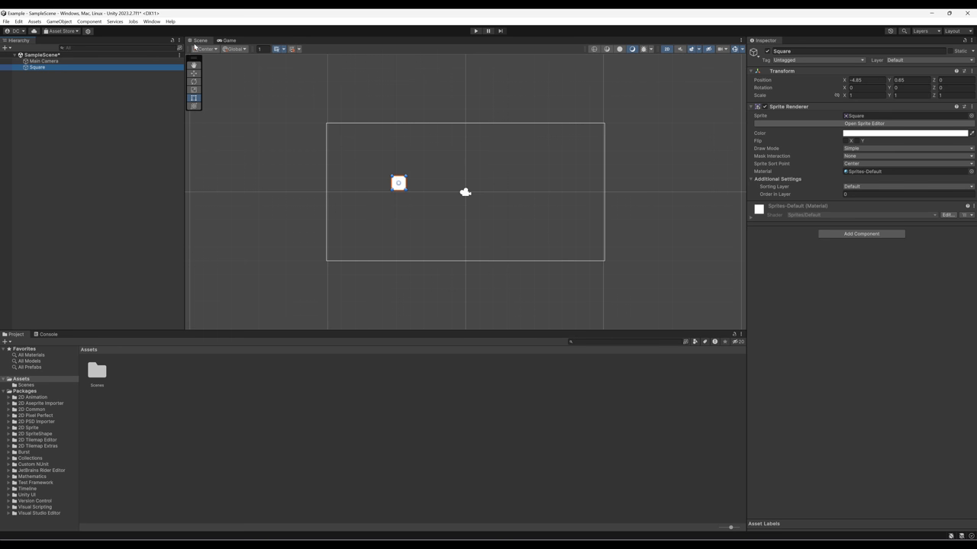
pyautogui.moveTo(259, 166)
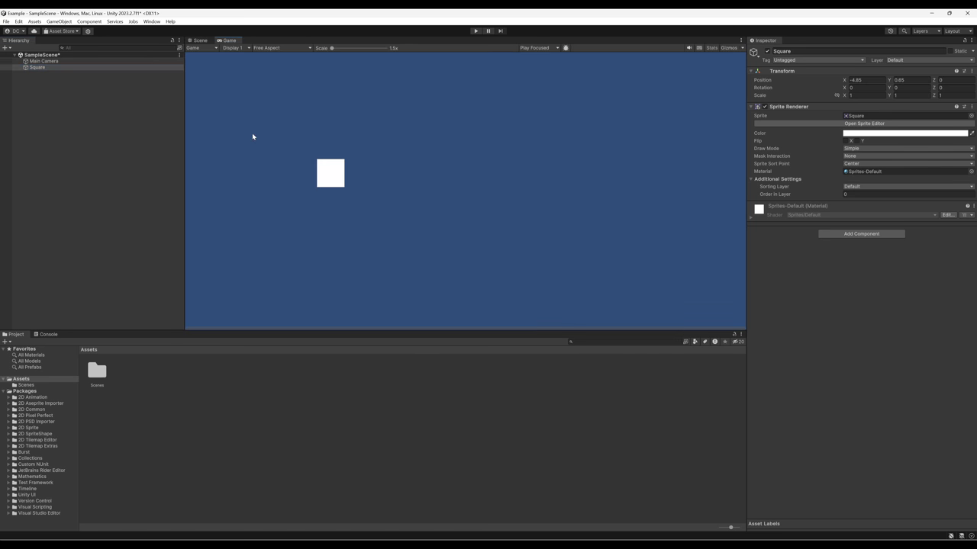
pyautogui.moveTo(237, 64)
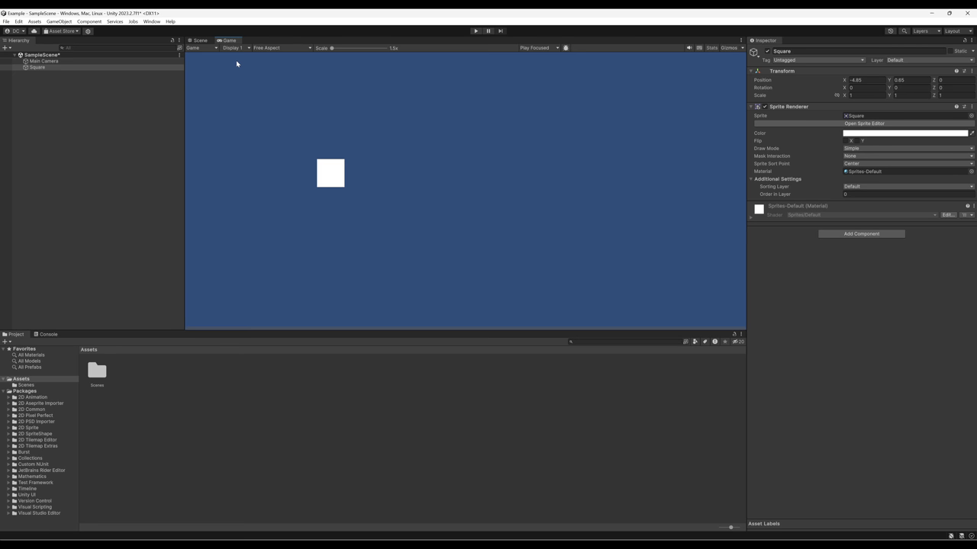
# Step: Switch from the Game view back to the Scene view for editing
pyautogui.click(200, 40)
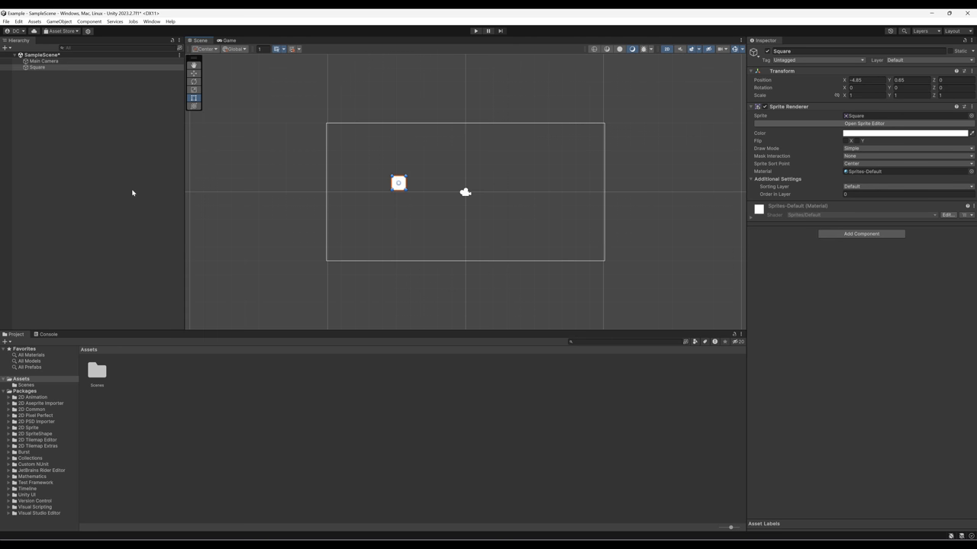
pyautogui.moveTo(63, 78)
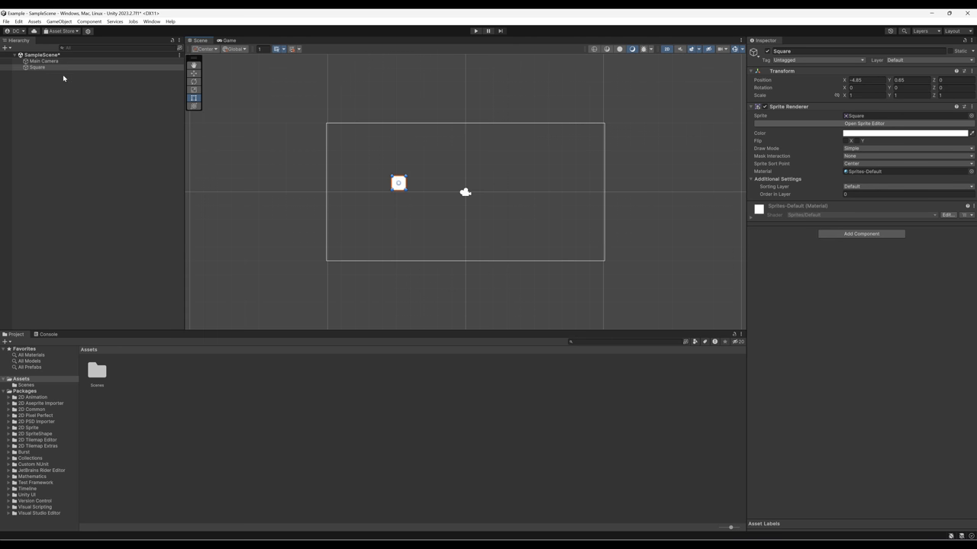
pyautogui.click(37, 67)
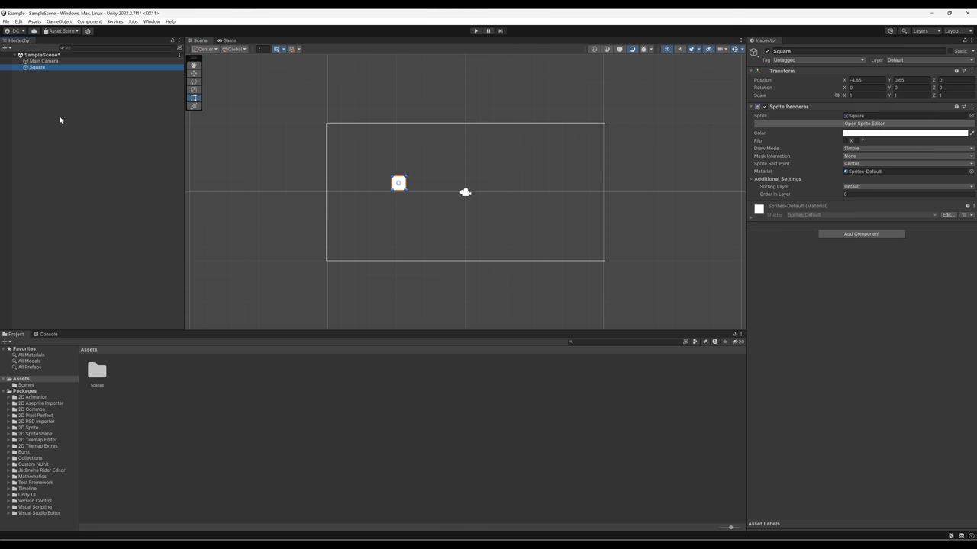
pyautogui.moveTo(815, 191)
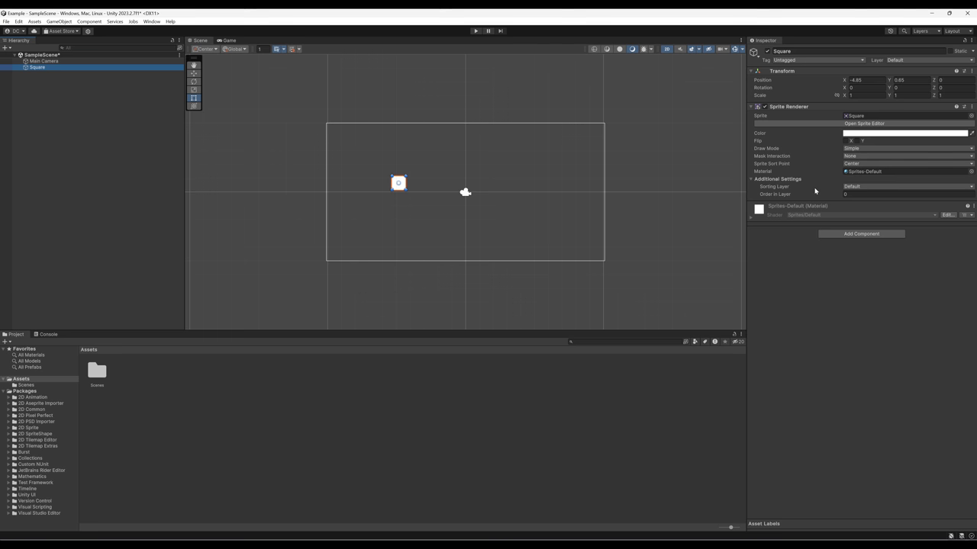
pyautogui.moveTo(814, 297)
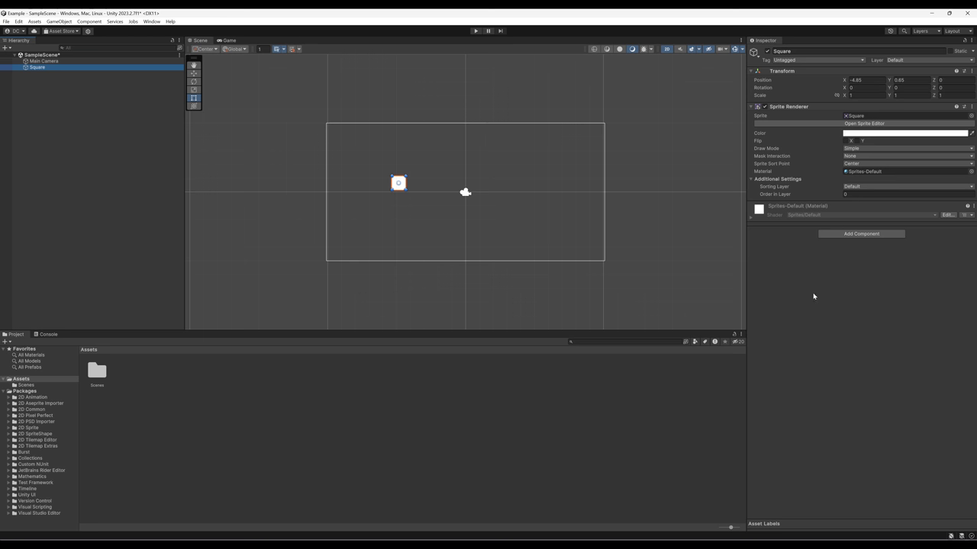
pyautogui.moveTo(812, 285)
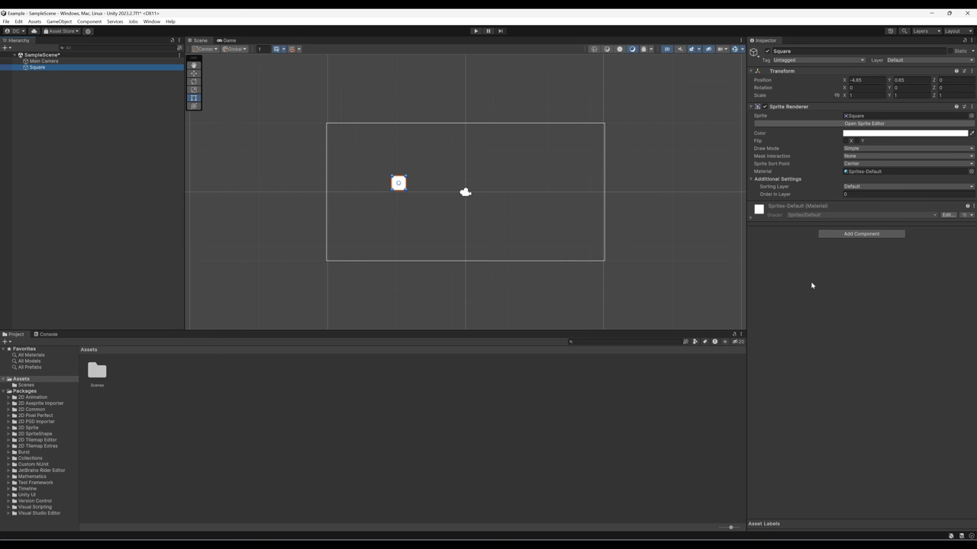
pyautogui.moveTo(198, 45)
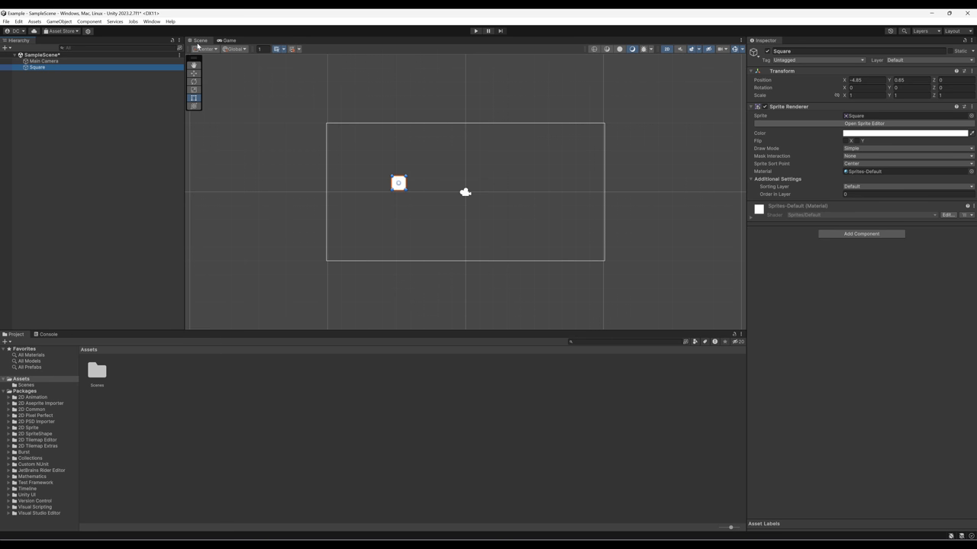
pyautogui.moveTo(545, 157)
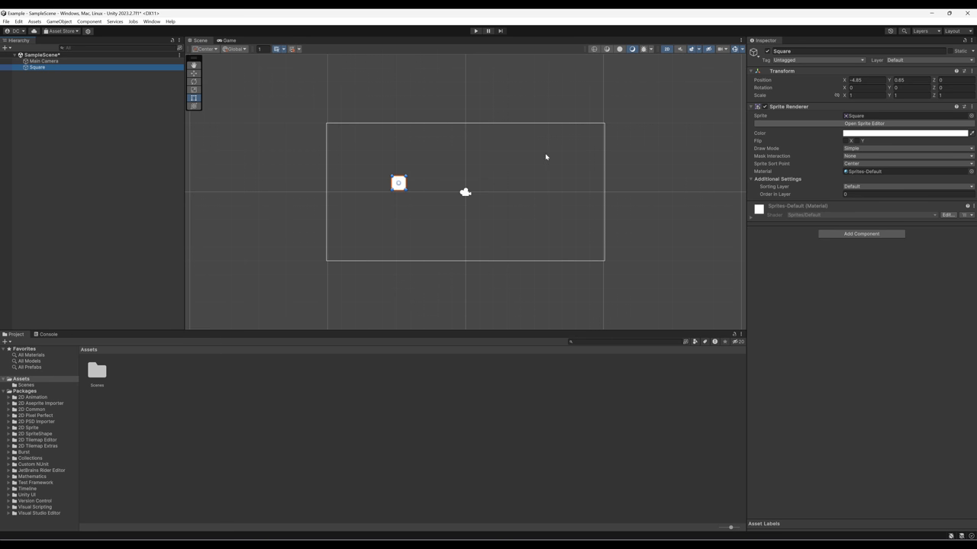
pyautogui.moveTo(517, 198)
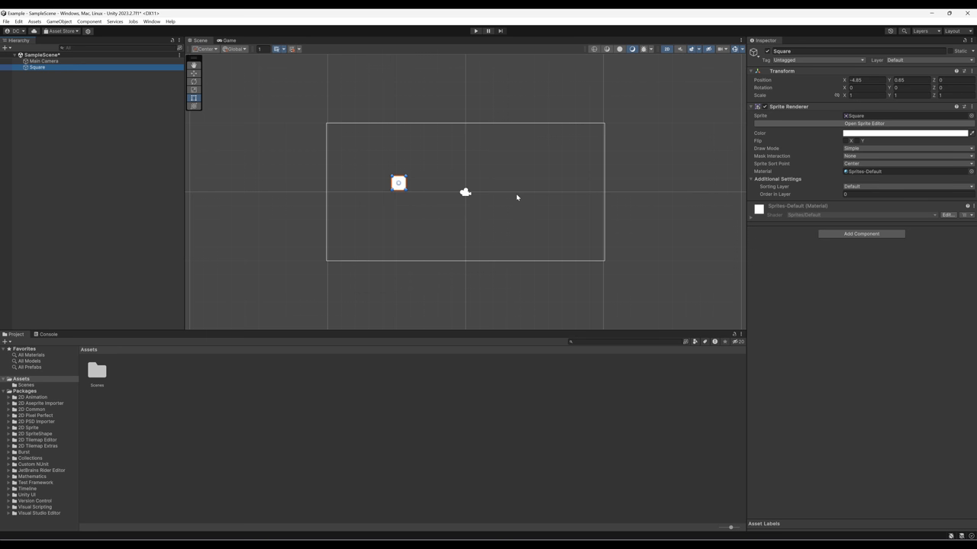
pyautogui.click(228, 40)
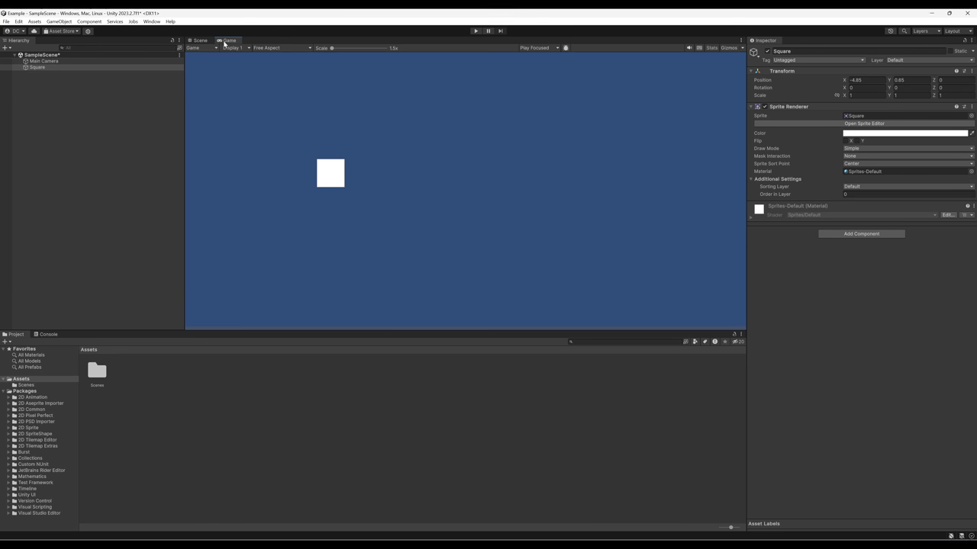
pyautogui.moveTo(265, 145)
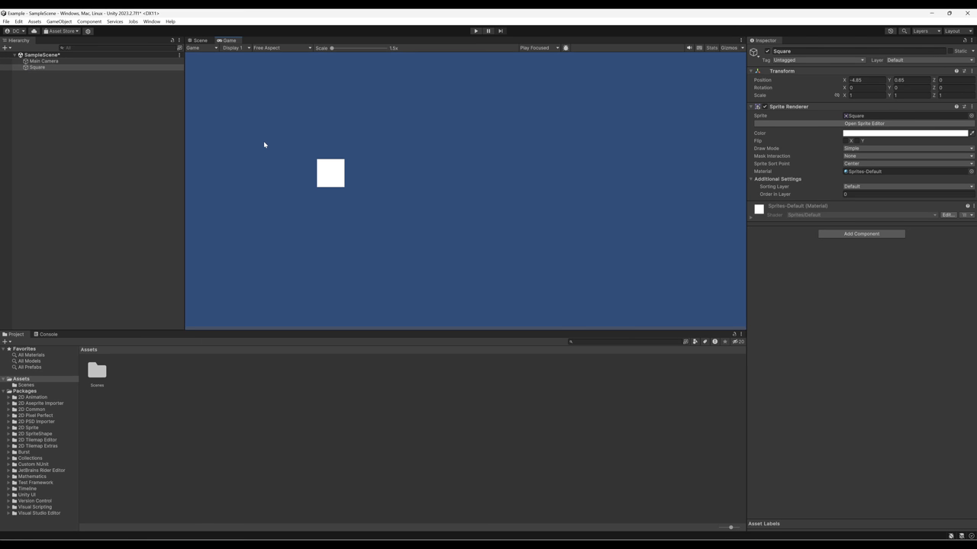
pyautogui.click(199, 41)
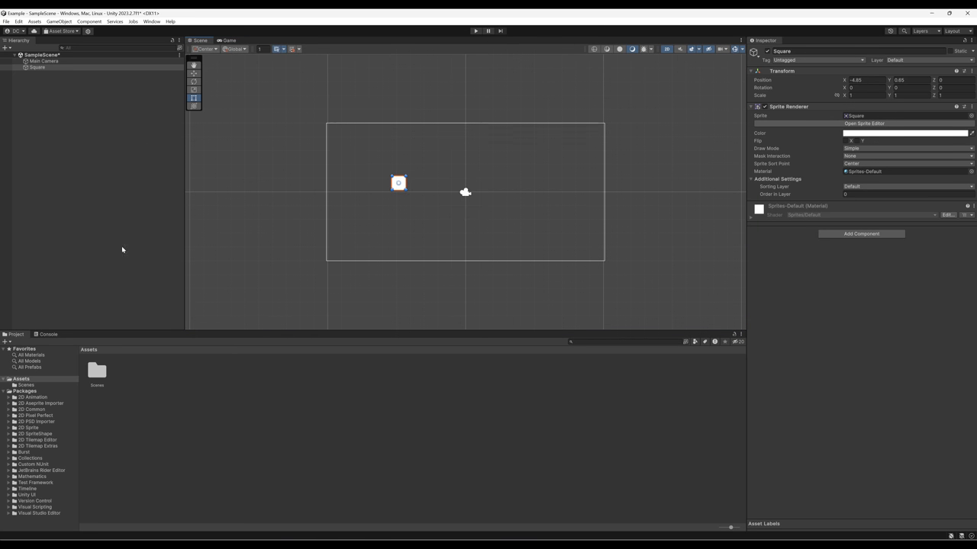
pyautogui.moveTo(370, 408)
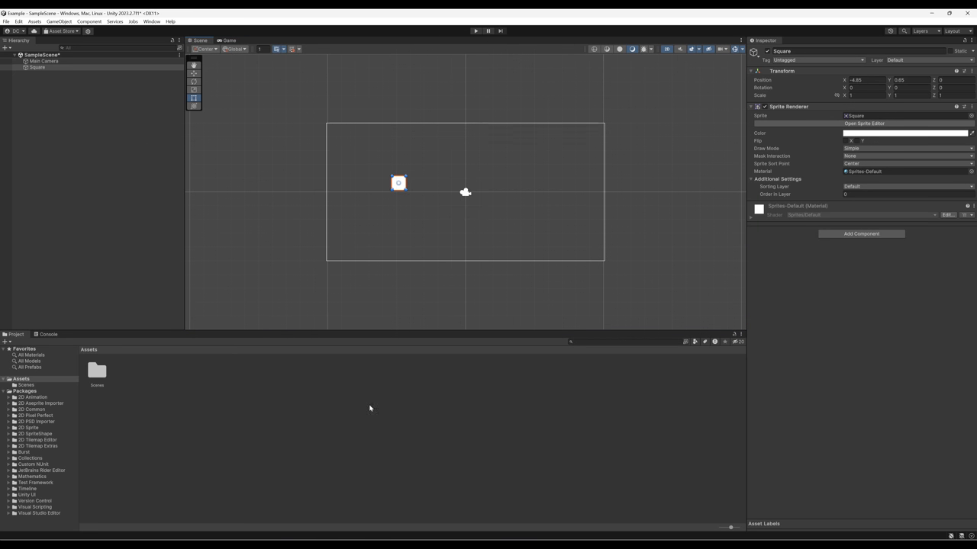
pyautogui.moveTo(122, 219)
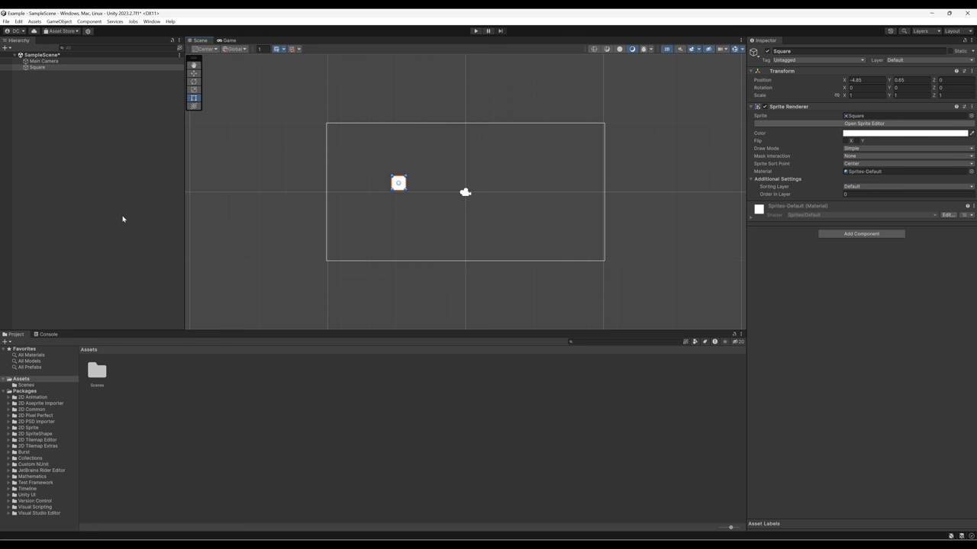